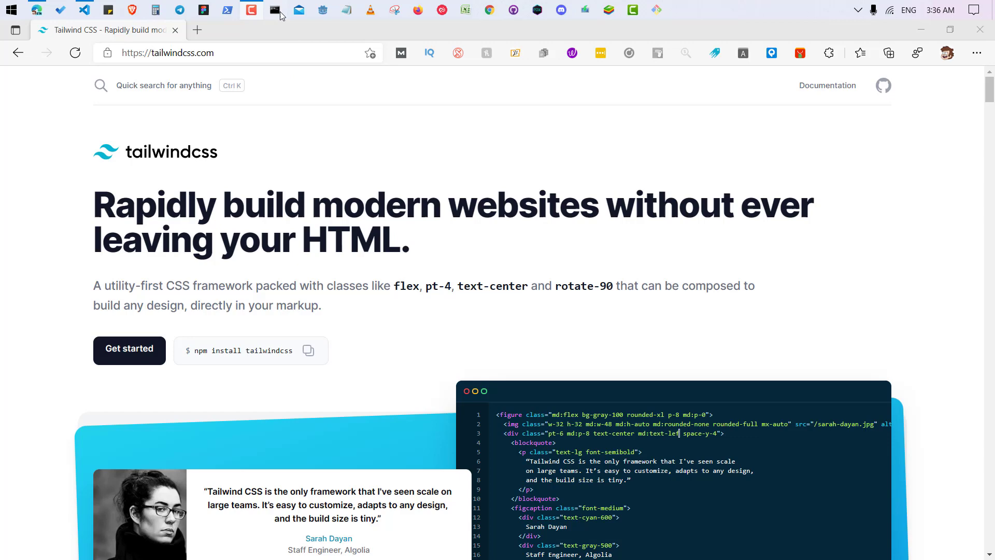
Step: Run npm -v in Command Prompt to confirm npm 6.14.8, then close it
click(251, 9)
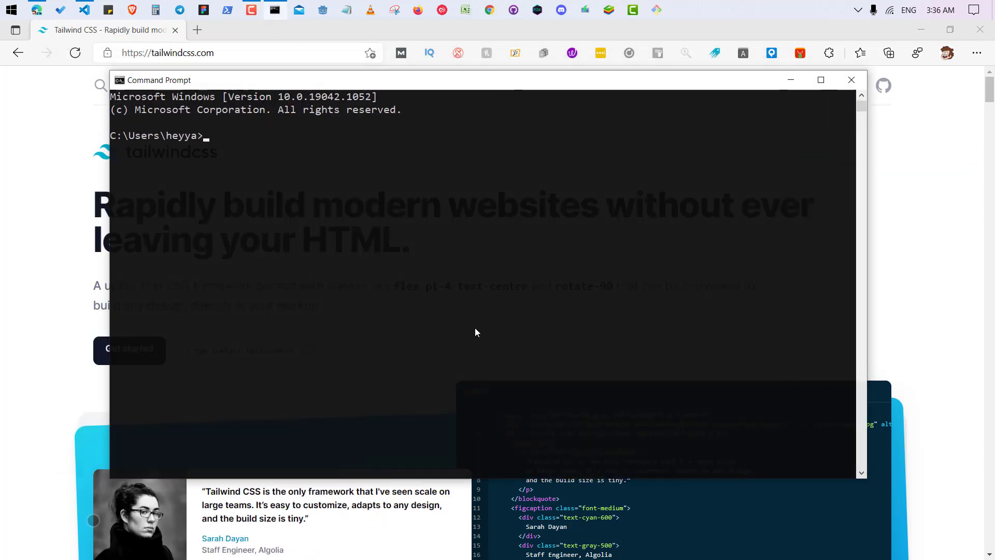
text(npm -)
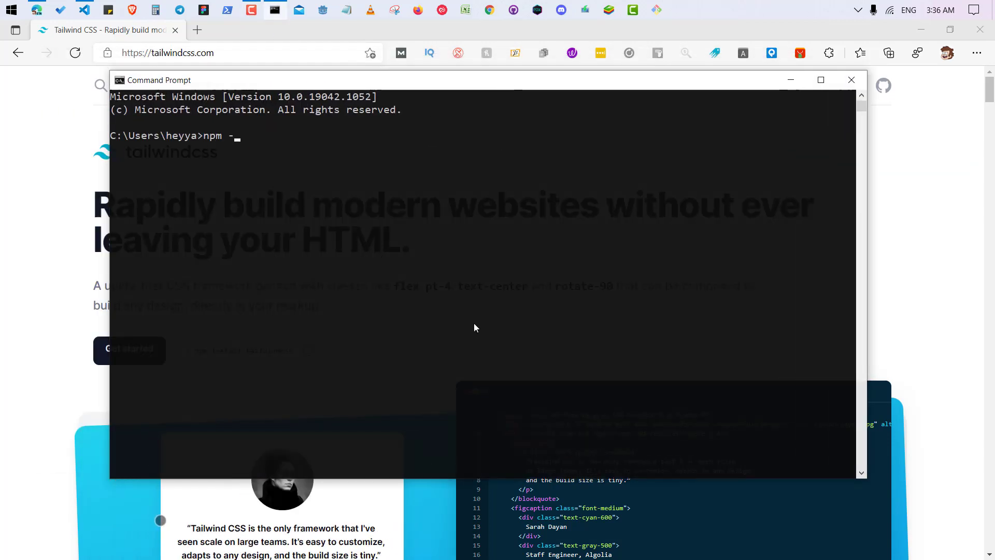
text(v)
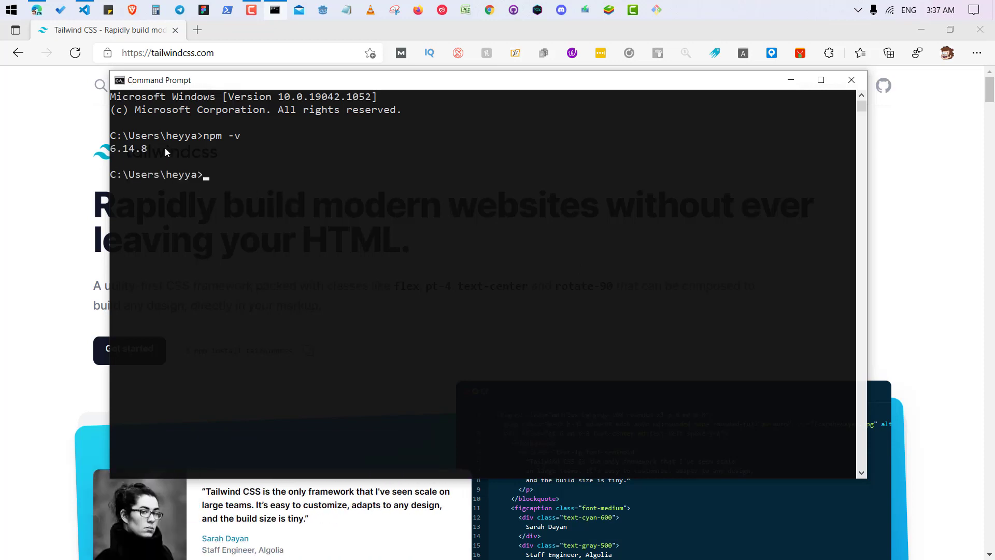
drag(110, 149, 165, 149)
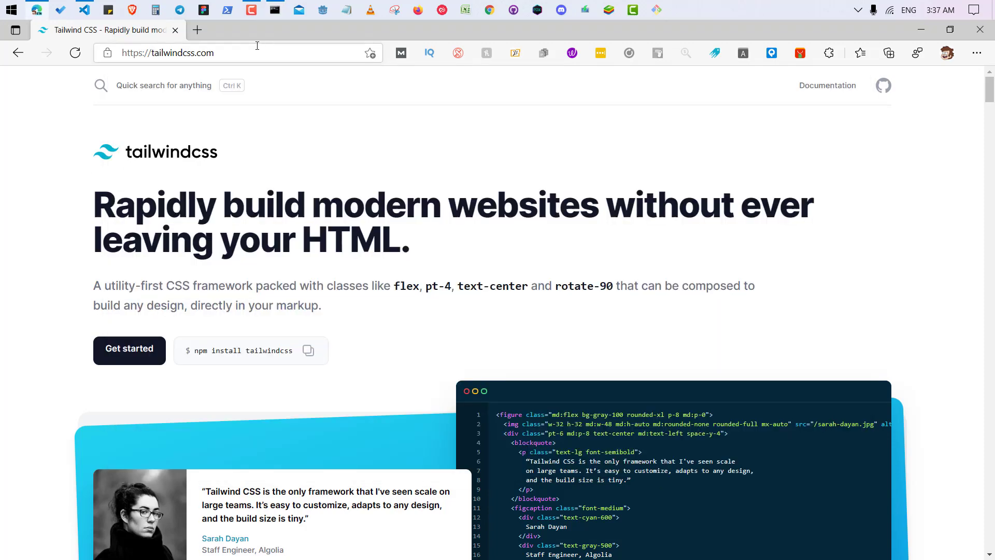
click(197, 30)
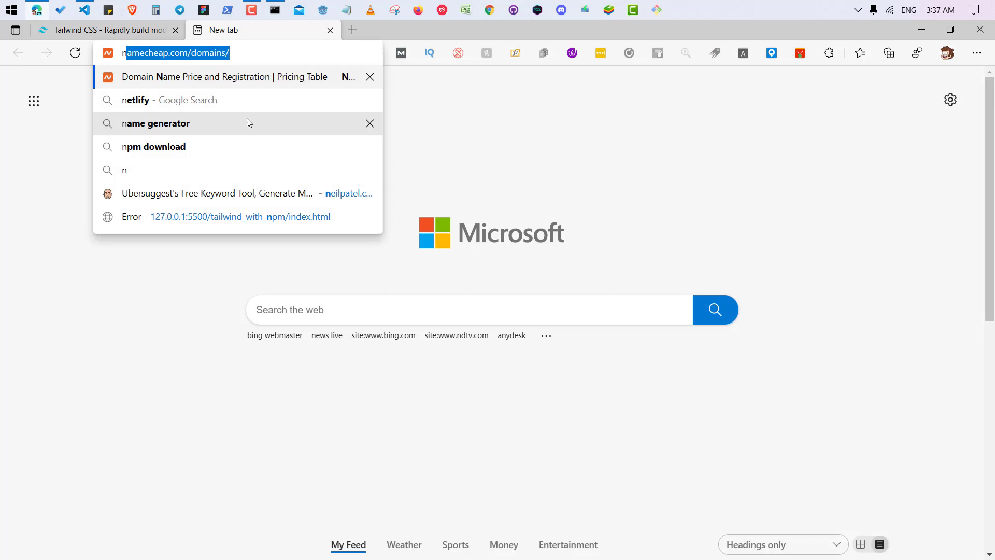
text(node js download)
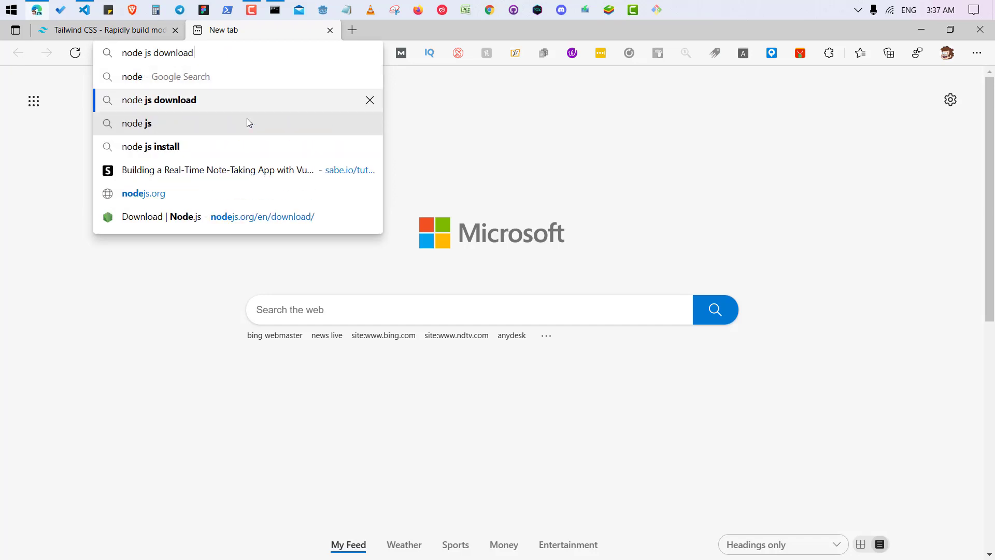
key(Enter)
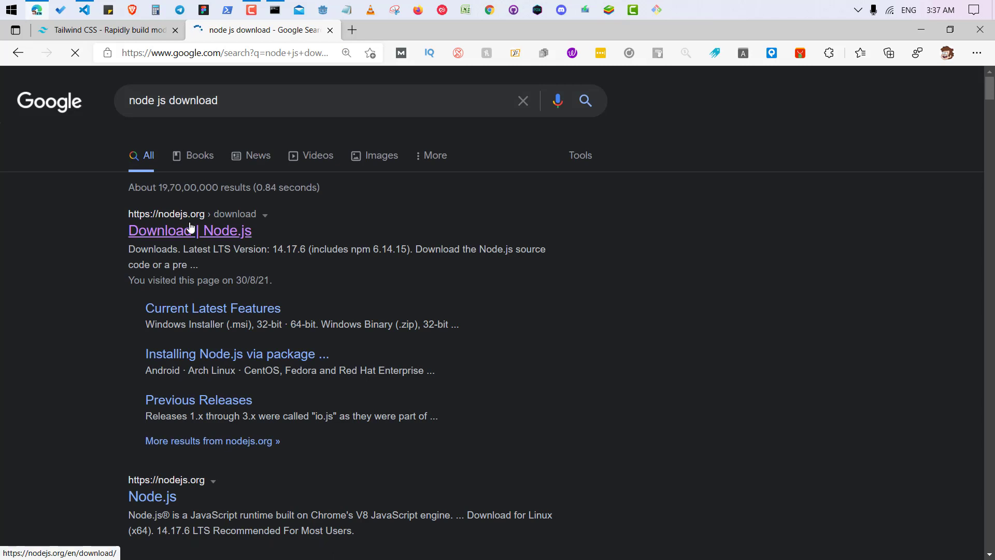
click(189, 229)
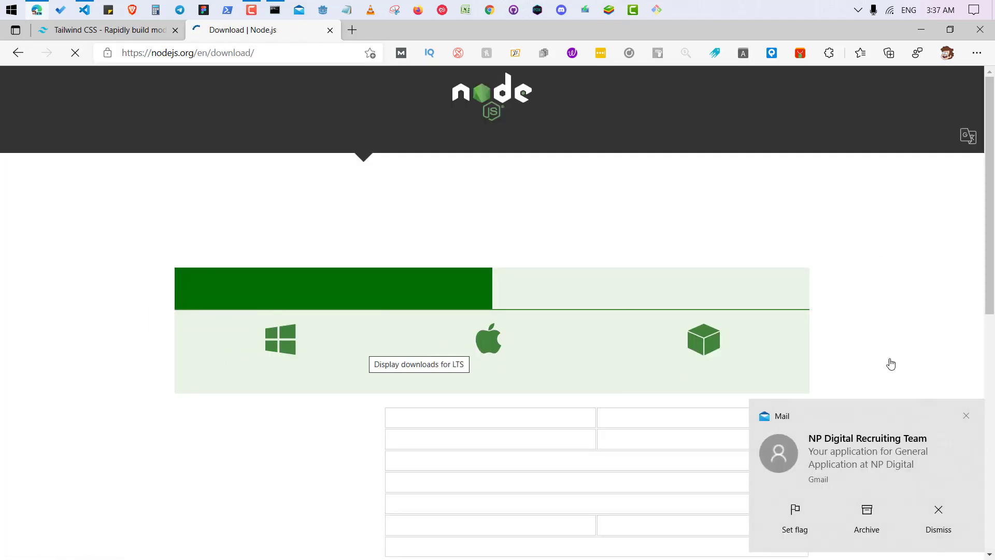
scroll(down, 3)
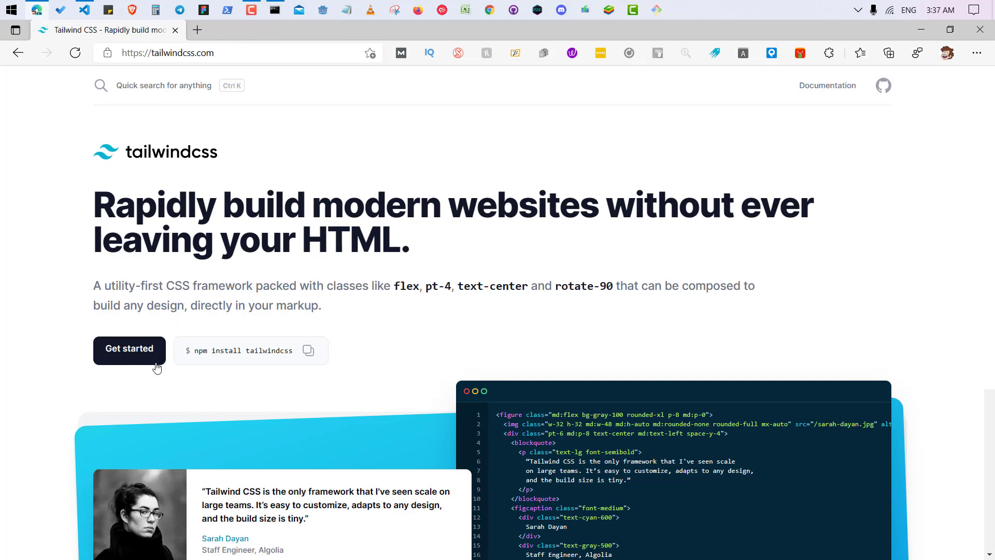
Step: Go to the Tailwind Installation docs' PostCSS plugin section
click(129, 348)
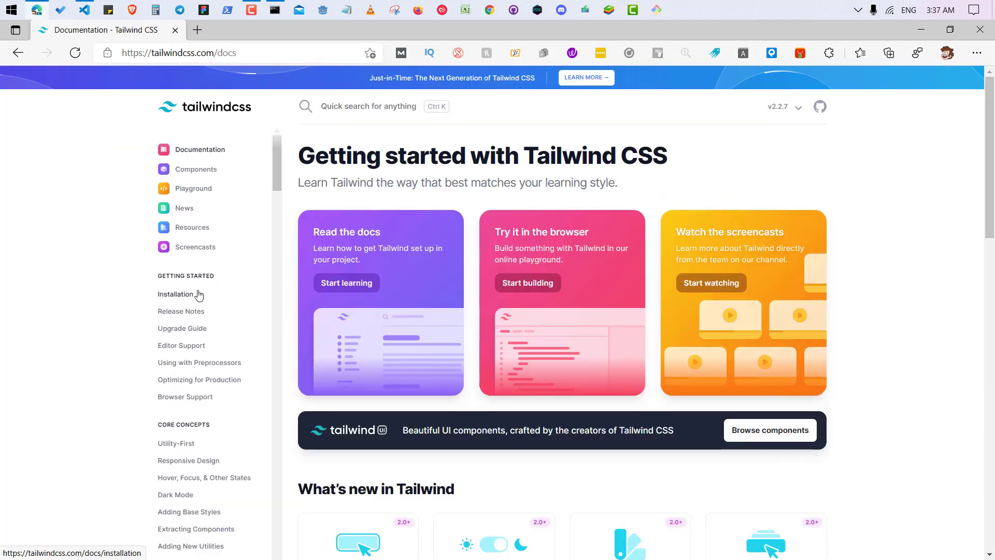
click(176, 294)
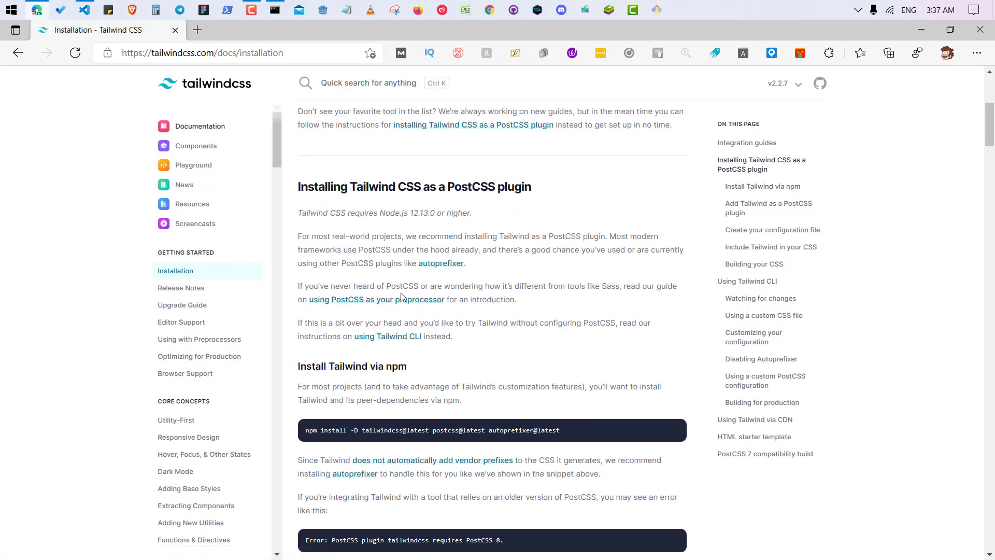
click(83, 9)
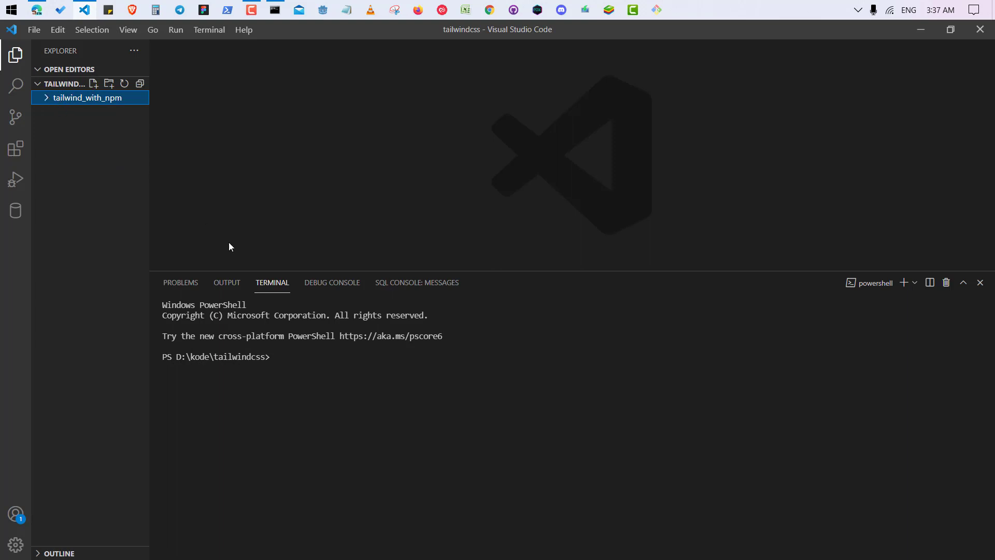
Step: Enter cd .\tailwind_with_npm\ in the integrated terminal
click(299, 357)
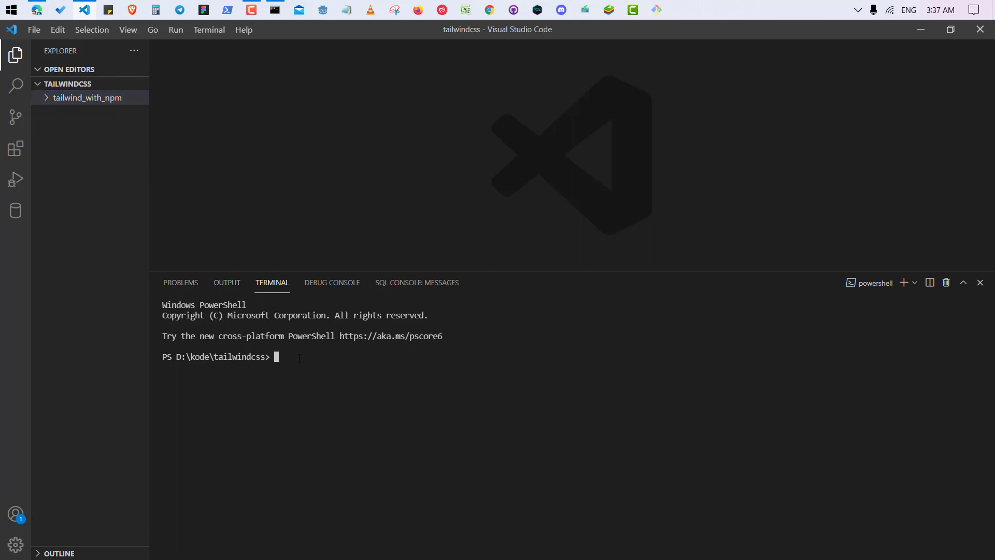
text(cd .\tailwind_with_npm\)
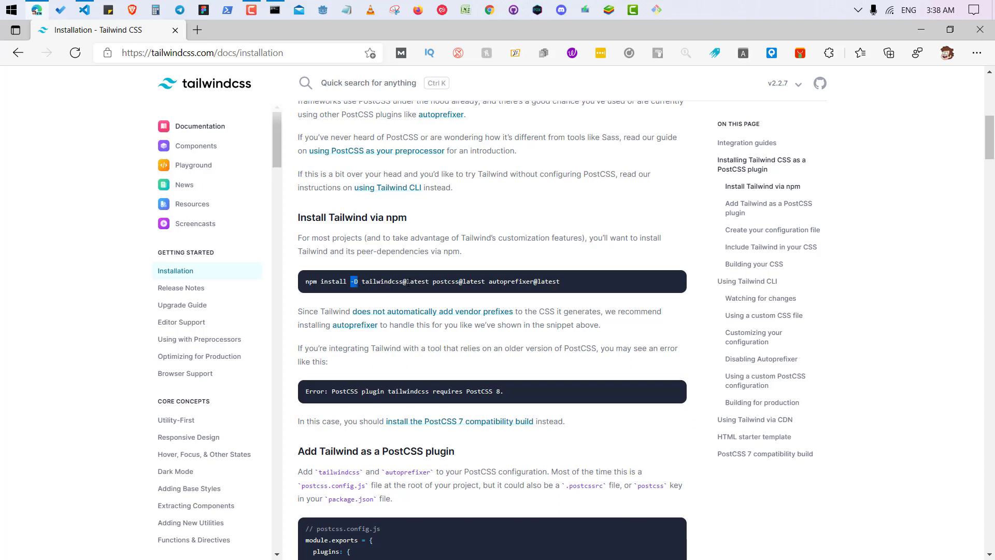
double_click(415, 281)
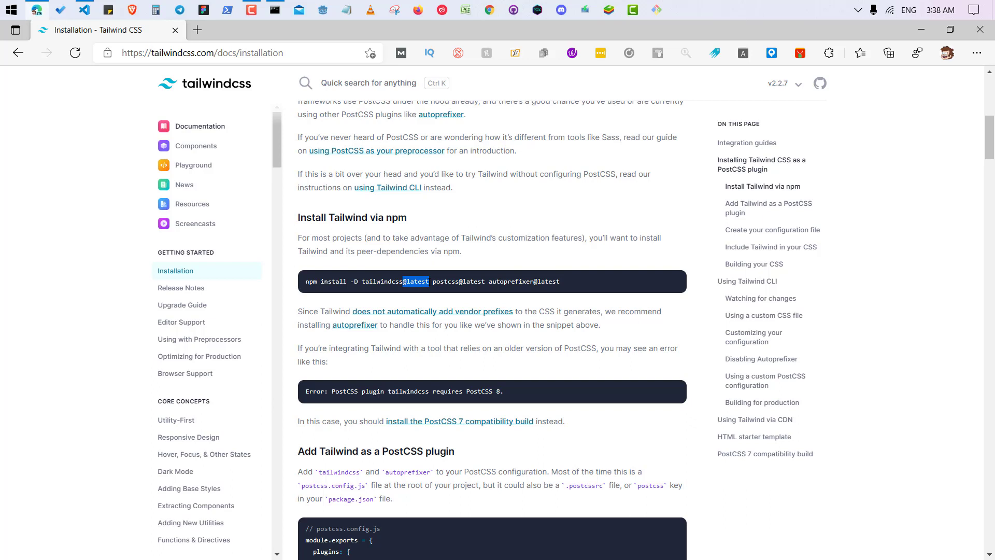
click(532, 295)
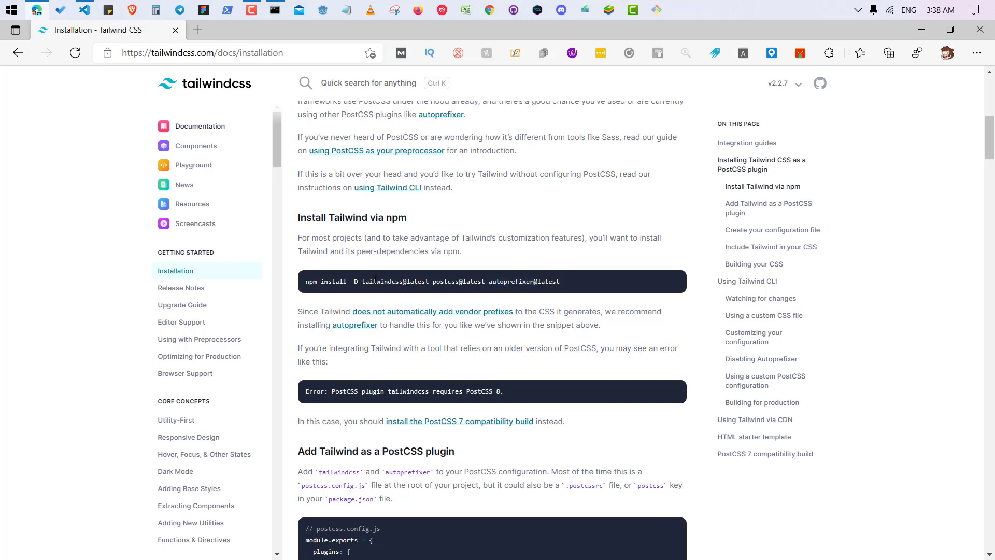
double_click(381, 280)
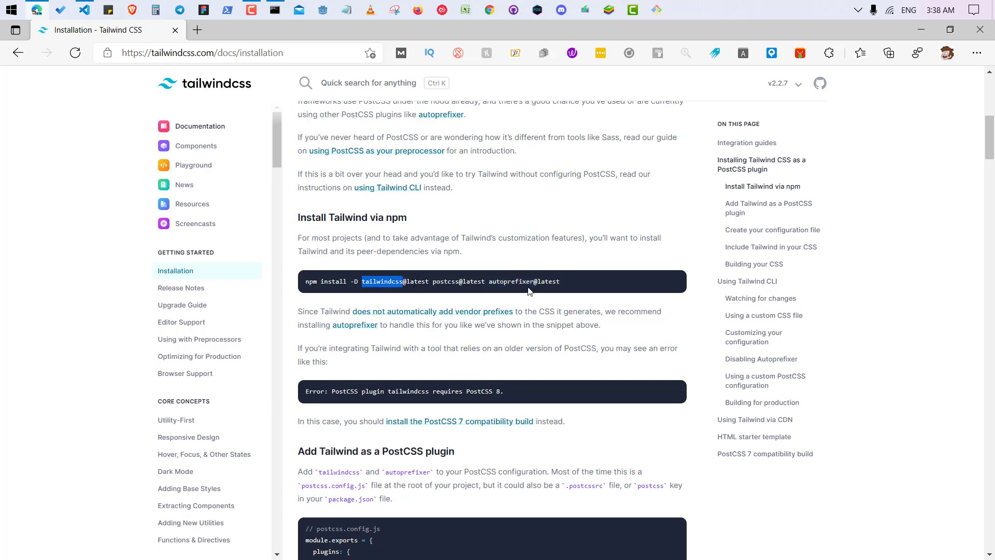
double_click(446, 281)
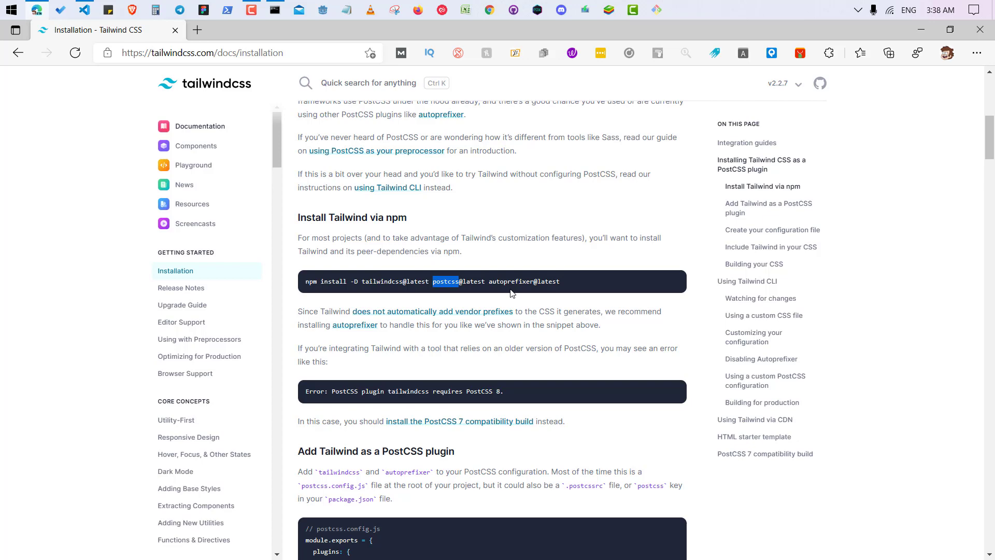
scroll(down, 3)
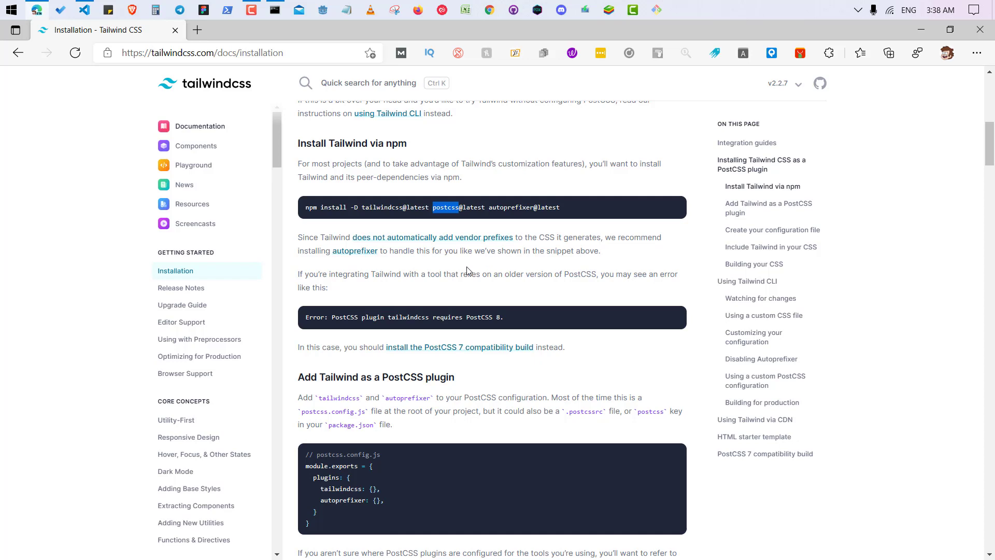
mouse_move(516, 220)
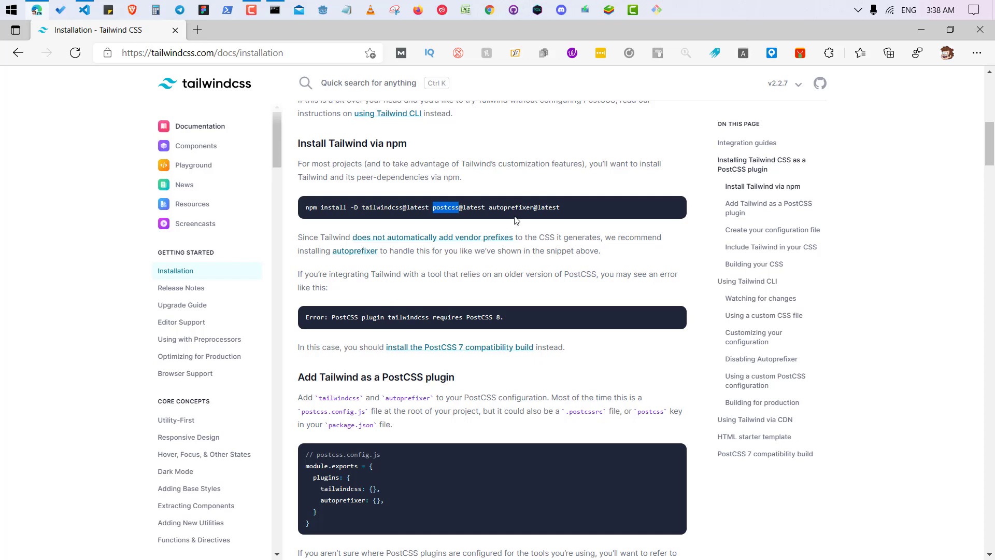
mouse_move(454, 215)
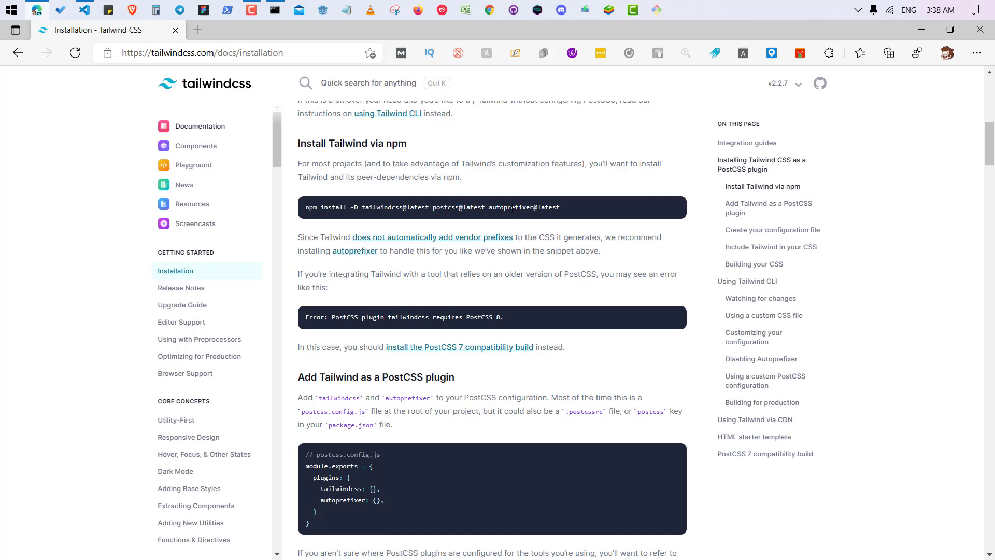
Step: Highlight autoprefixer, then select the entire npm install command
double_click(511, 207)
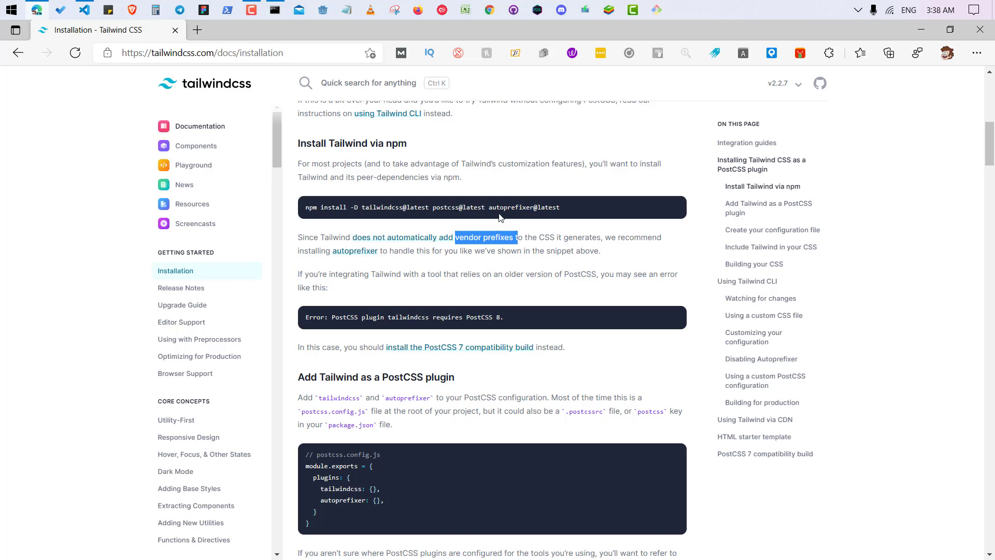
triple_click(432, 207)
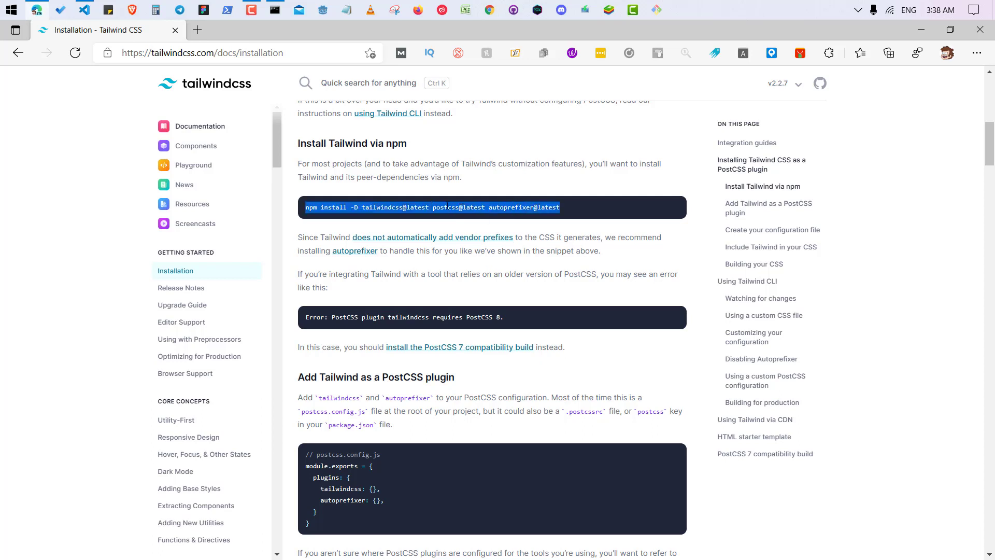
double_click(444, 207)
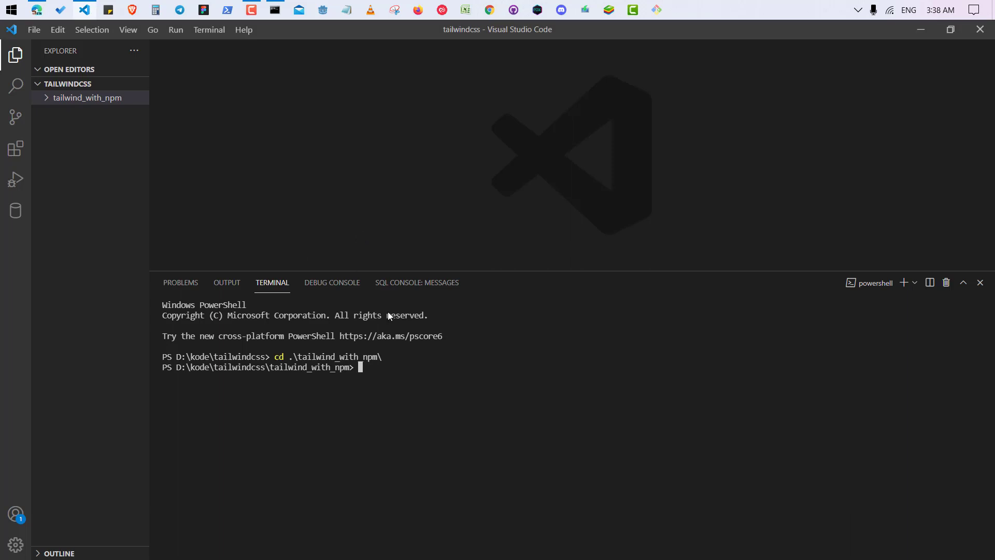
Step: Run npm install -D tailwindcss@latest postcss@latest autoprefixer@latest in tailwind_with_npm
text(npm install -D tailwindcss@latest postcss@latest autoprefixer@latest)
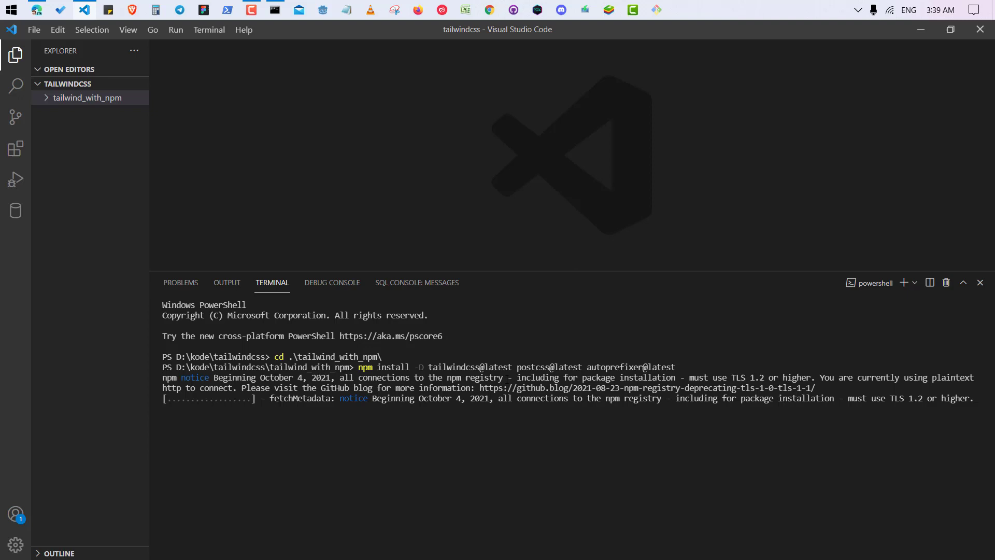
click(87, 97)
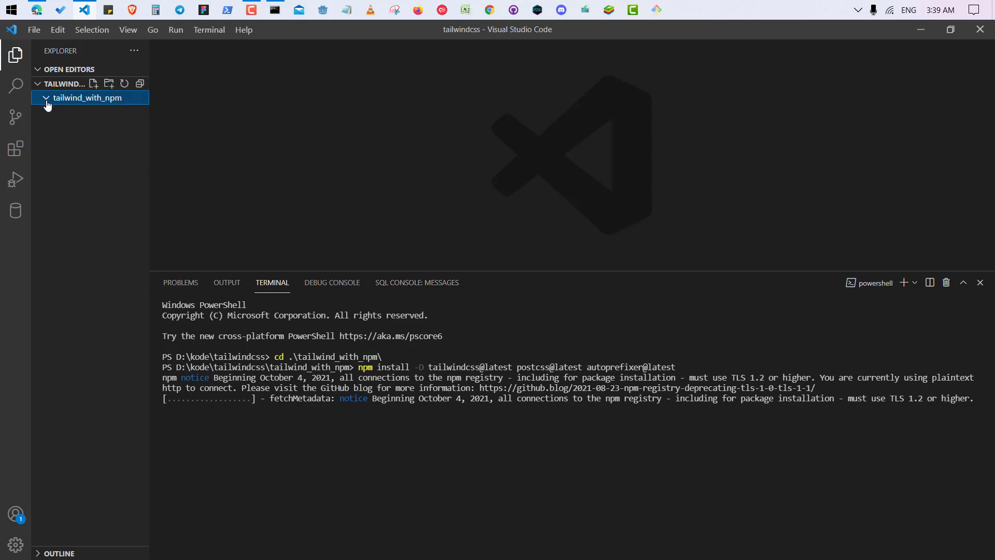
mouse_move(56, 208)
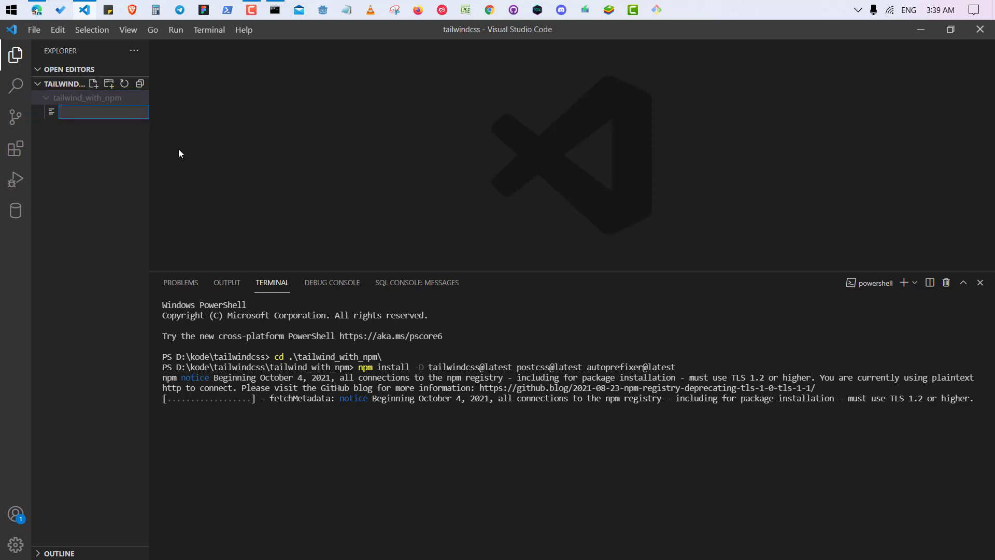
Step: Create index.html and style.css in tailwind_with_npm, returning to index.html
text(index)
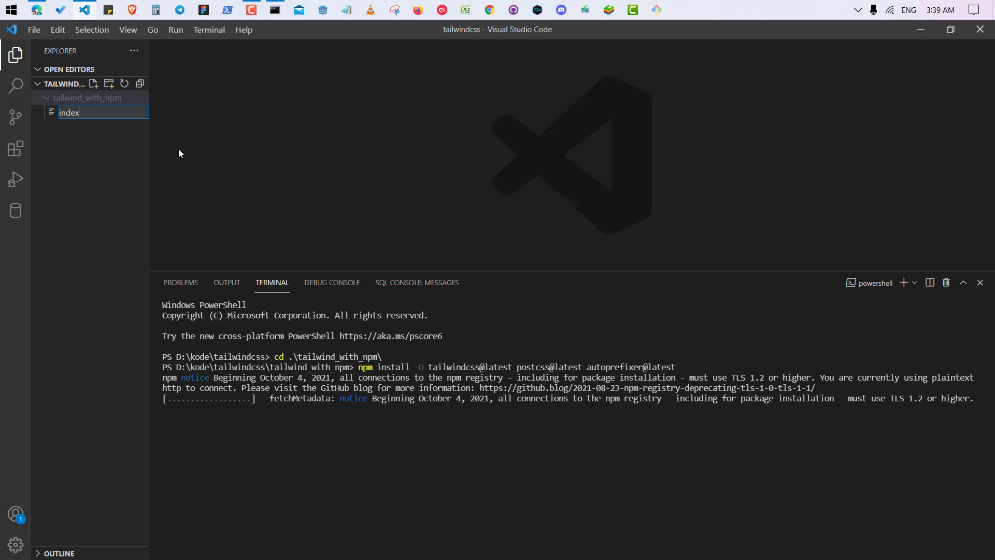
text(.html)
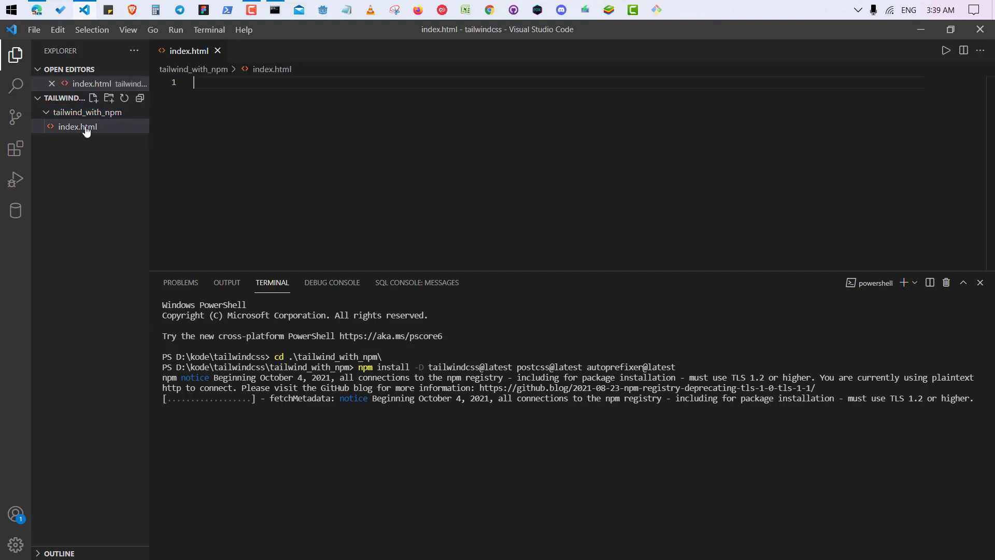
click(93, 98)
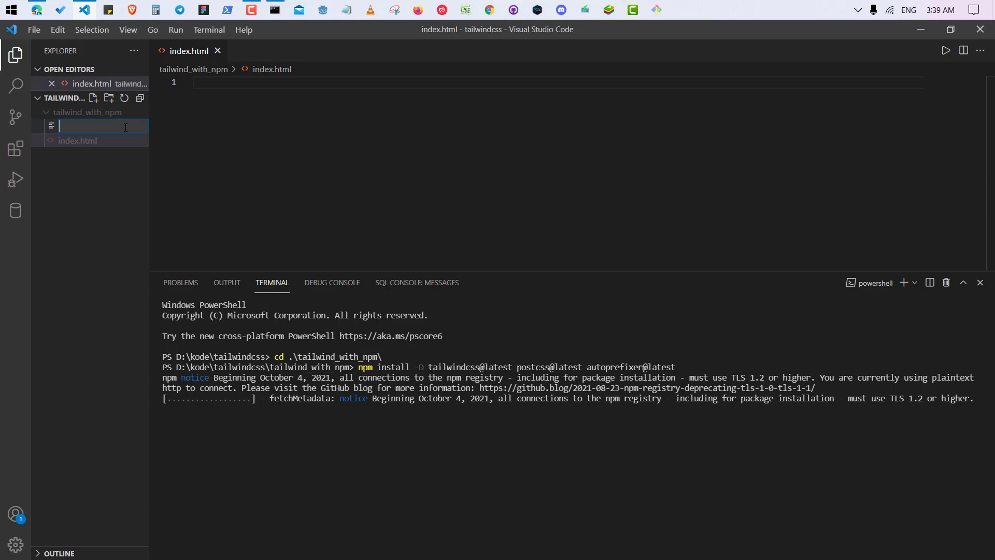
text(style.css)
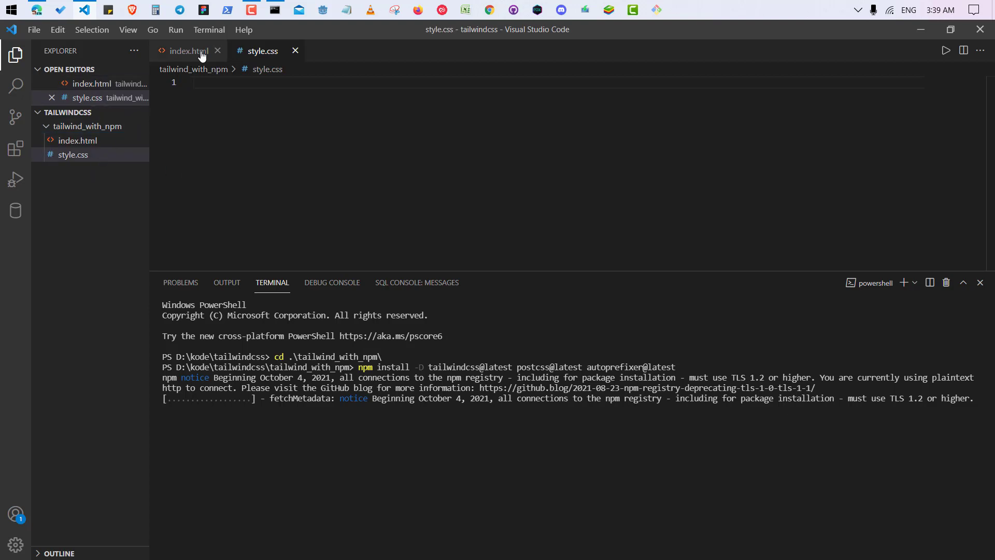
click(187, 51)
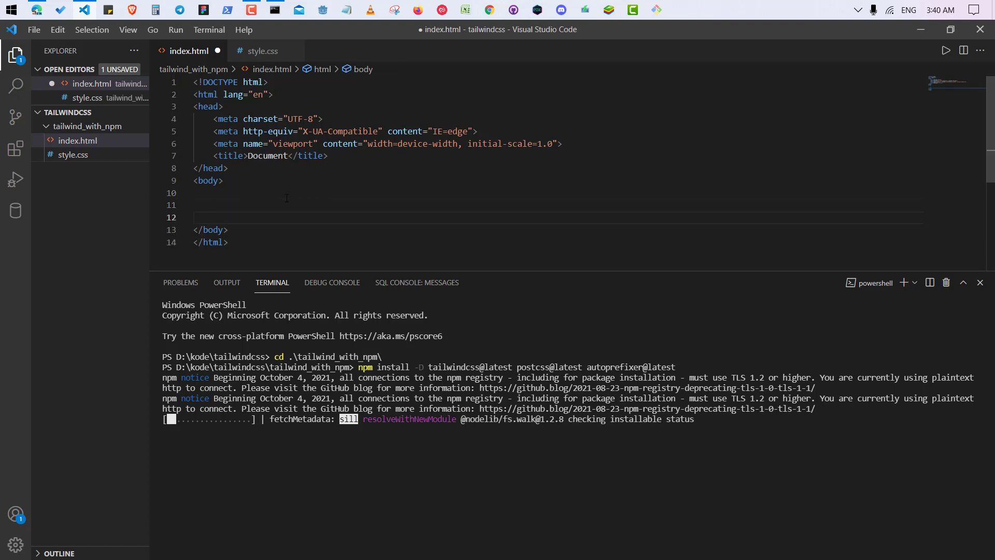
Step: Type the placeholder sentence 'Why no like da video' into the index.html body
text(Why yu)
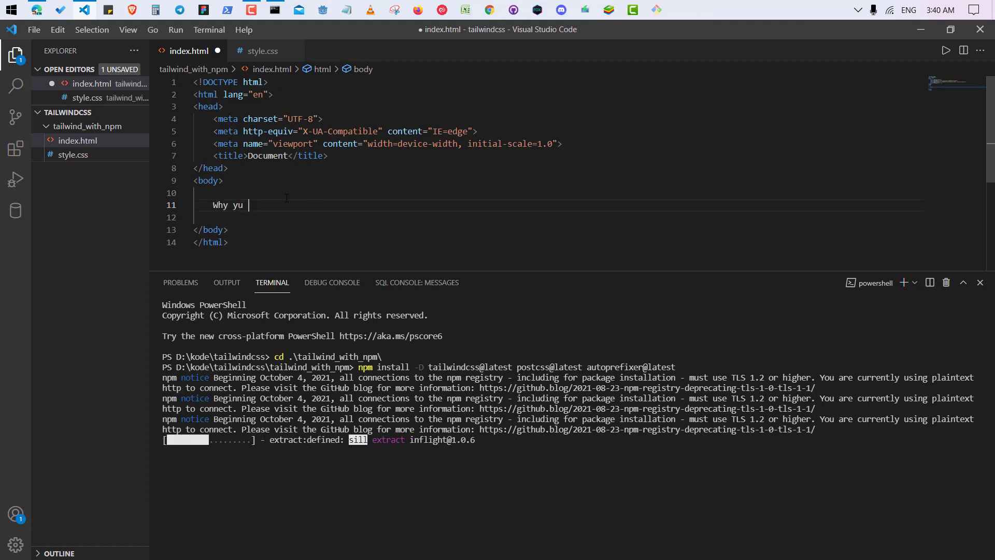
text(no like)
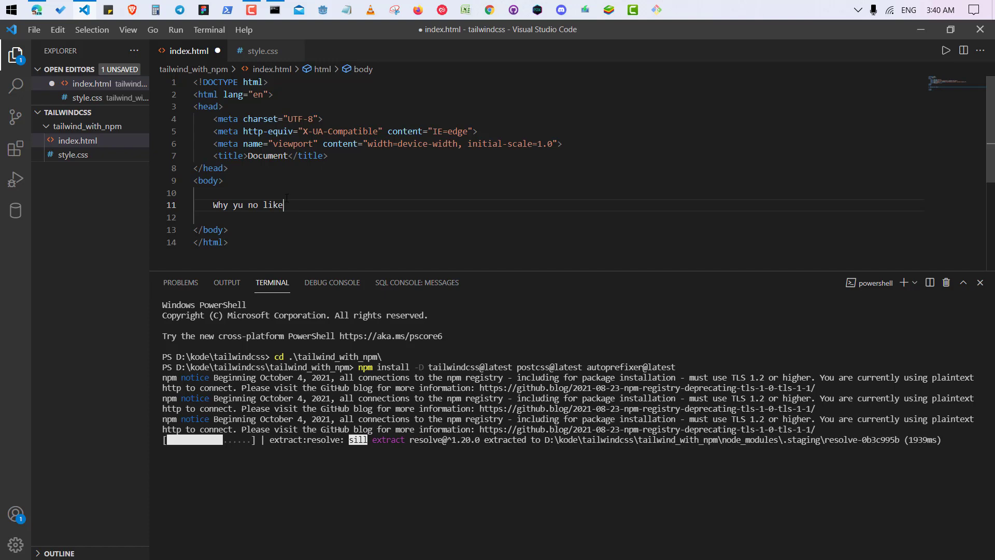
text(da video :)
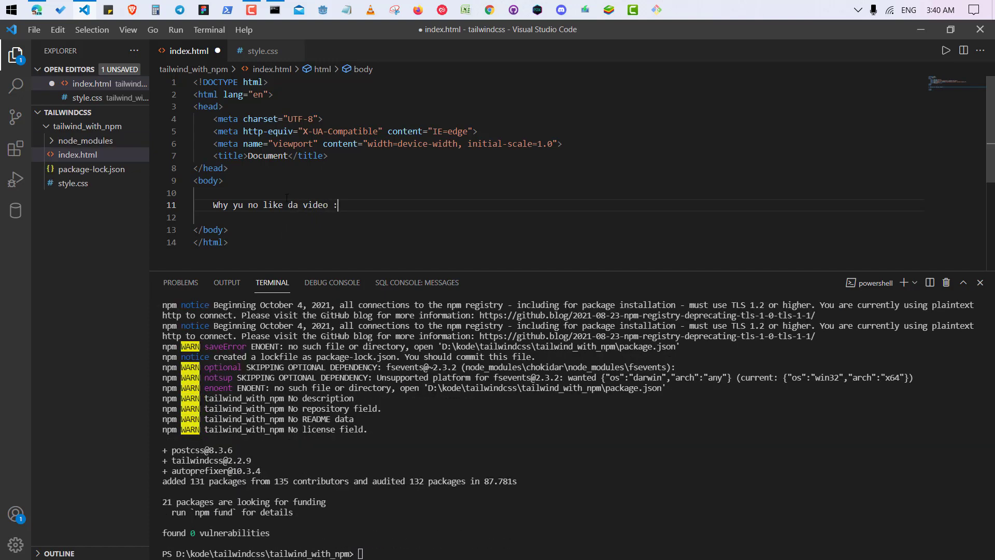
key(Backspace)
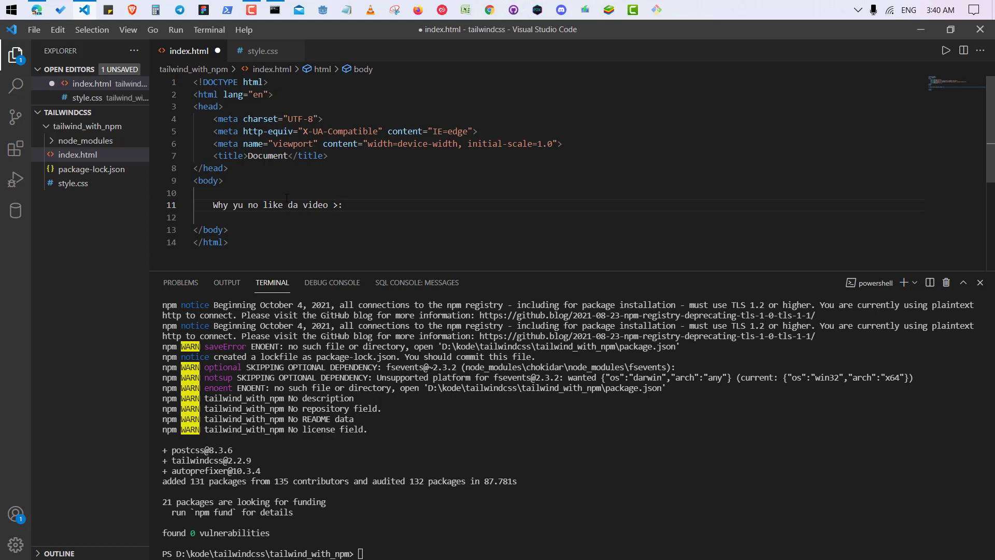
Step: Save index.html and review the installation docs in the browser
key(ctrl+s)
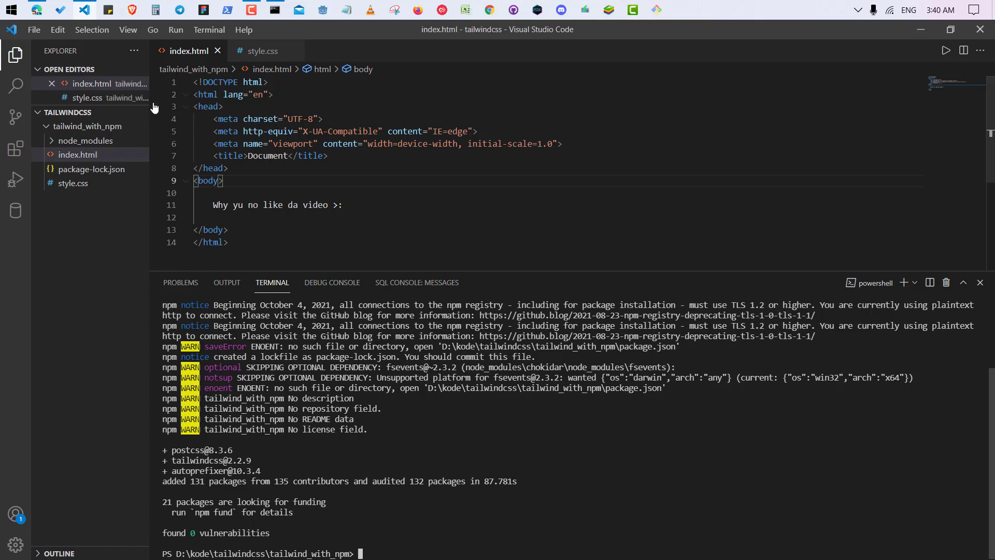
click(37, 9)
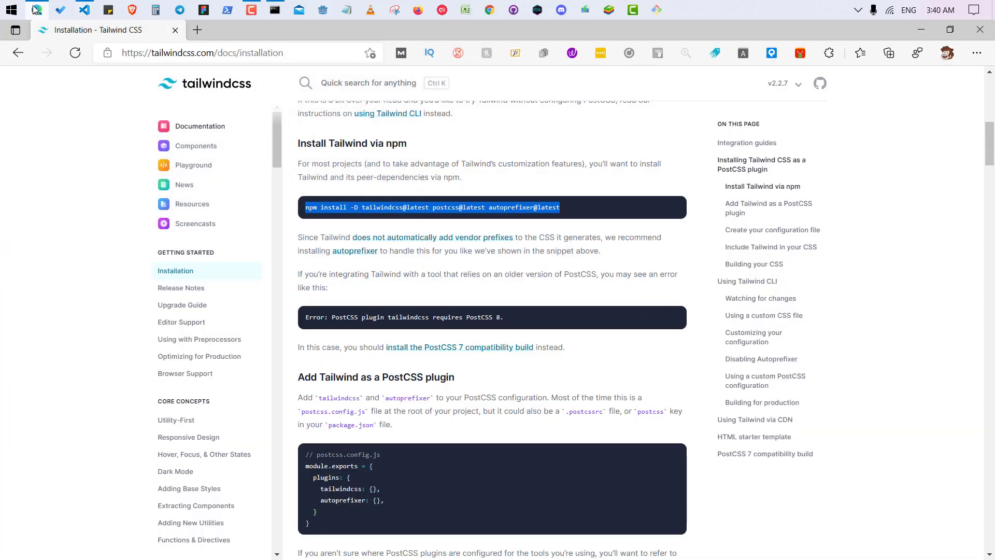
scroll(down, 3)
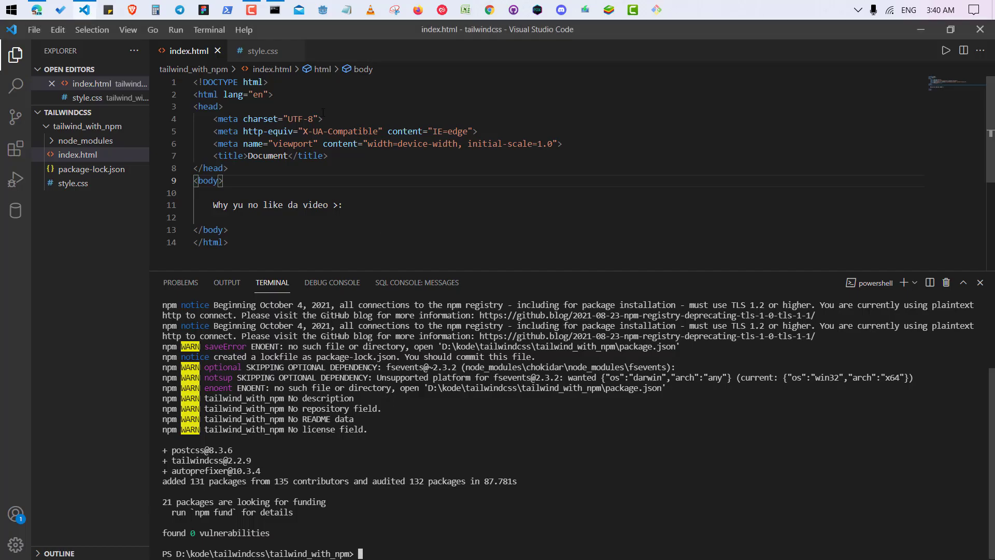
click(260, 51)
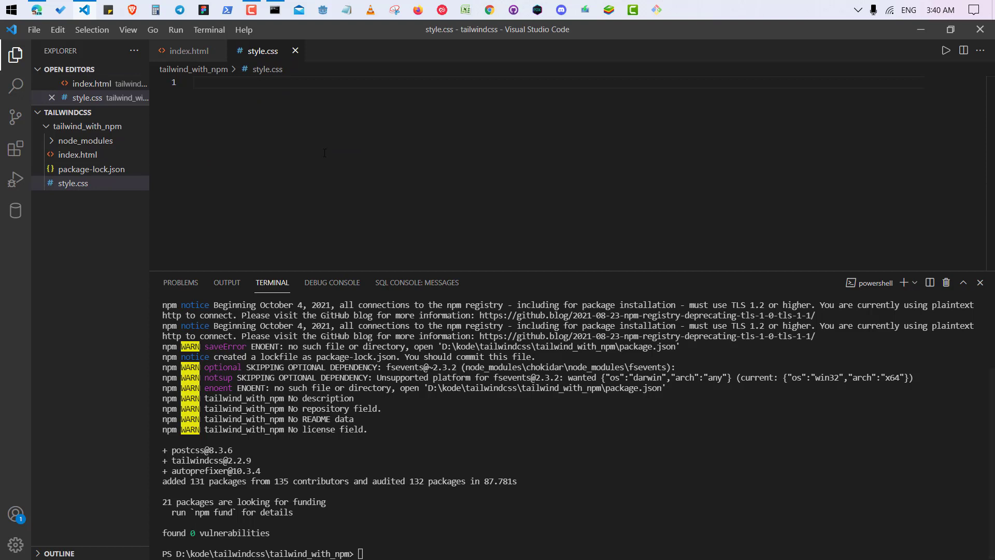
text(@tailwind base;)
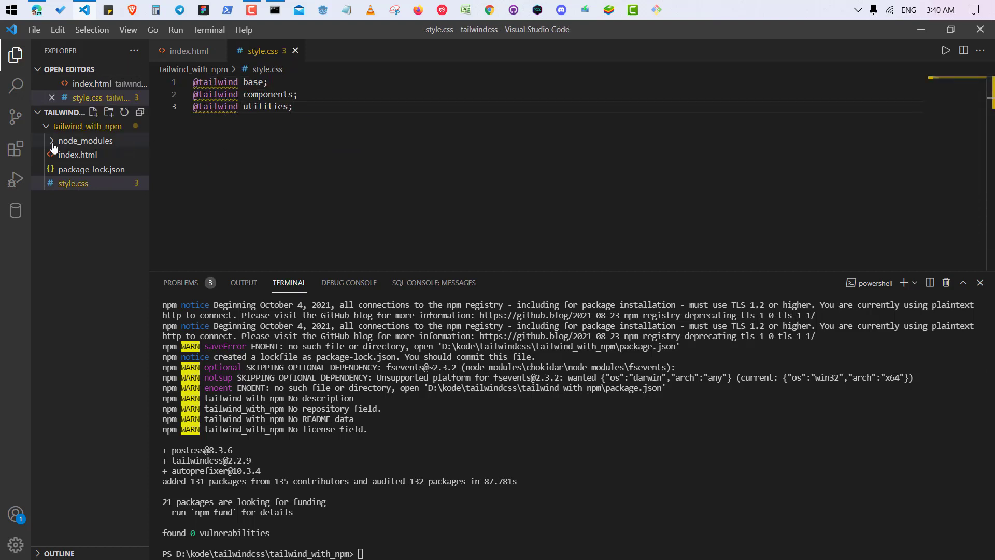
click(85, 141)
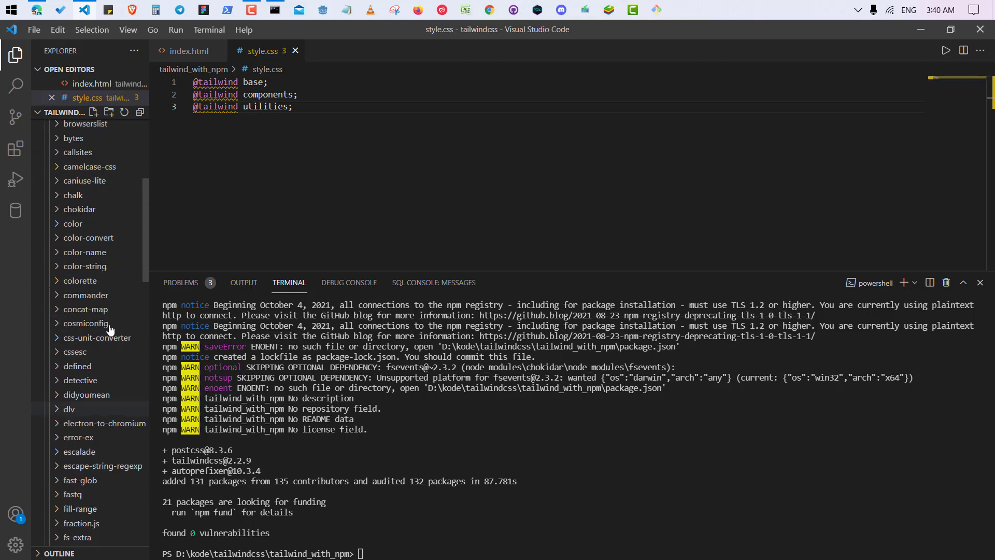
click(88, 126)
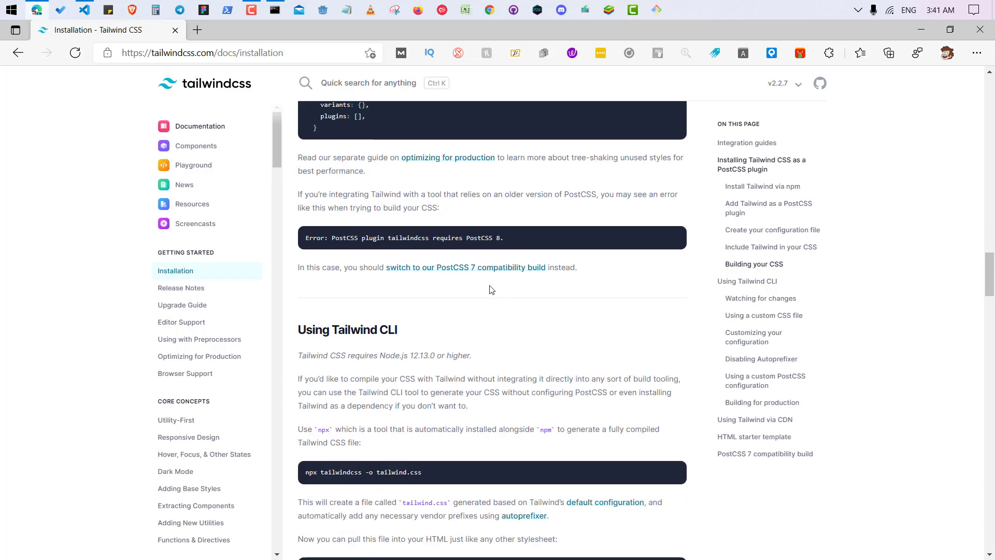
Step: Scroll the Installation page to the Tailwind CLI custom CSS file section
scroll(down, 3)
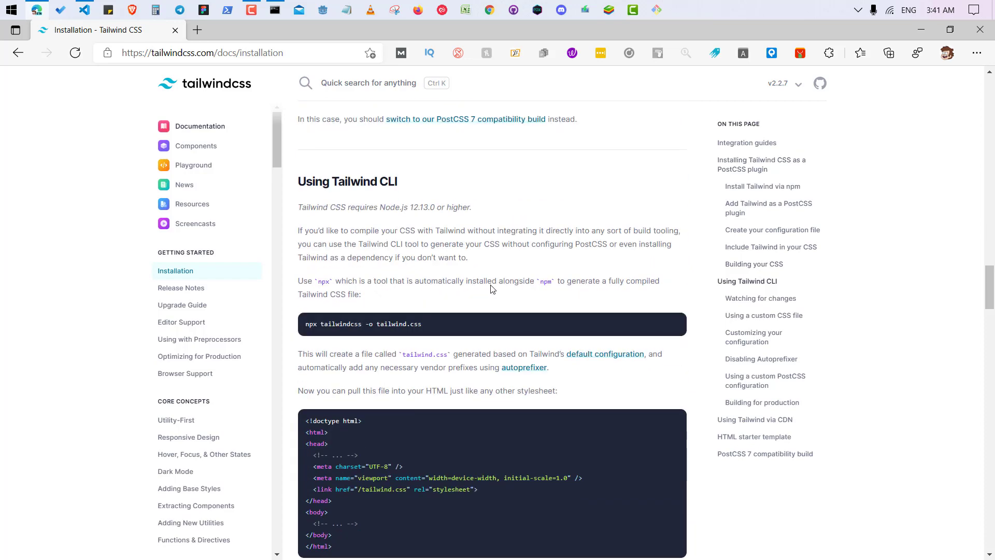
mouse_move(554, 278)
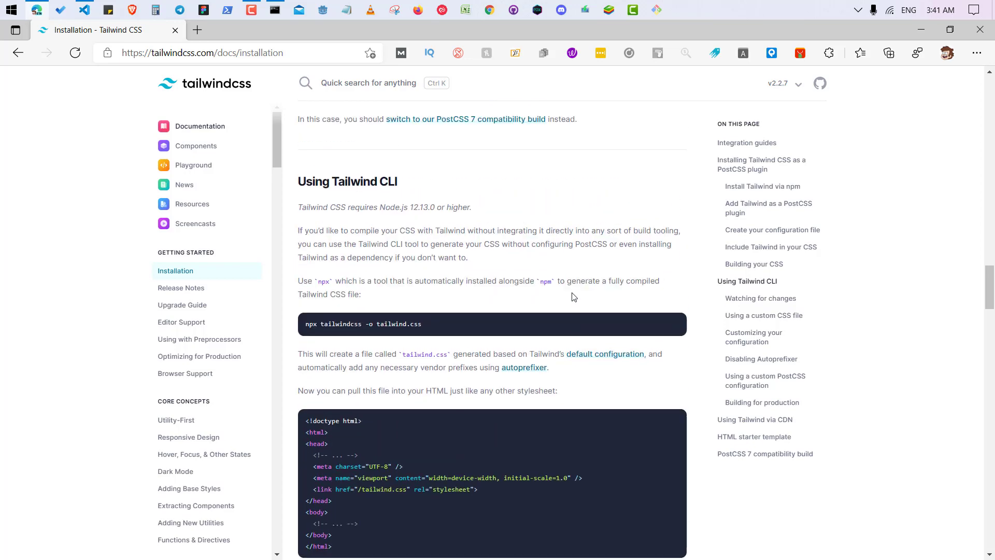
scroll(down, 3)
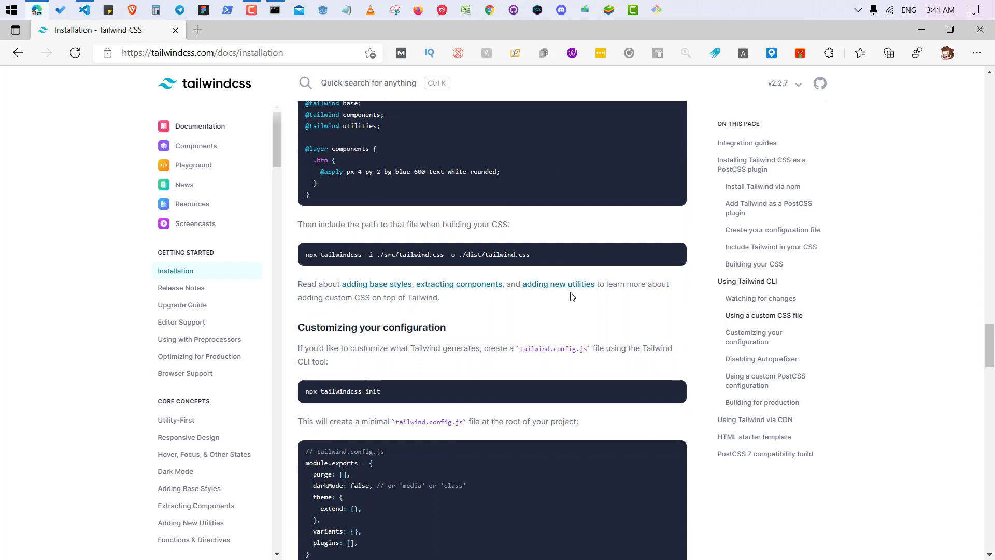
scroll(down, 3)
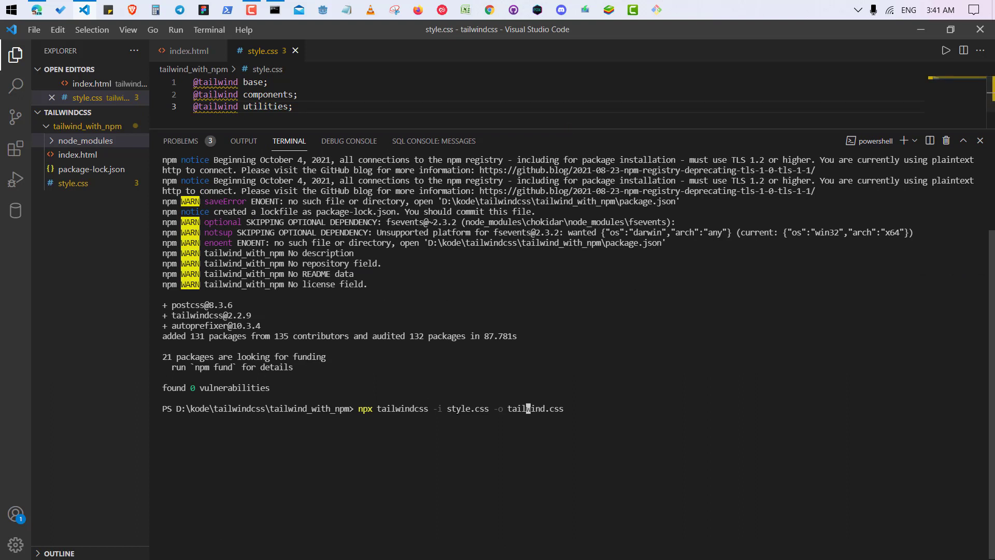
Step: Select parts of the npx tailwindcss -i style.css -o tailwind.css command in the terminal
double_click(467, 408)
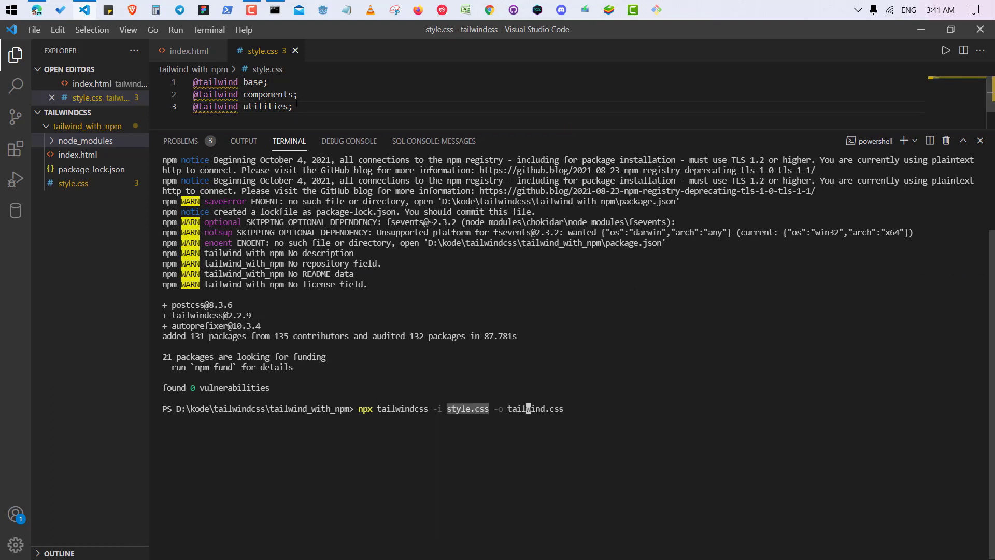
key(ctrl+a)
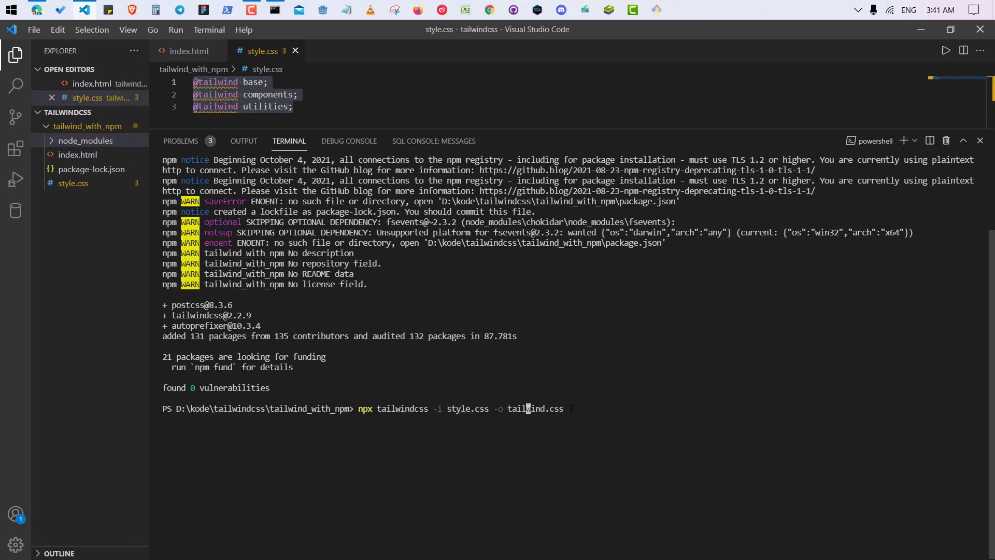
double_click(537, 407)
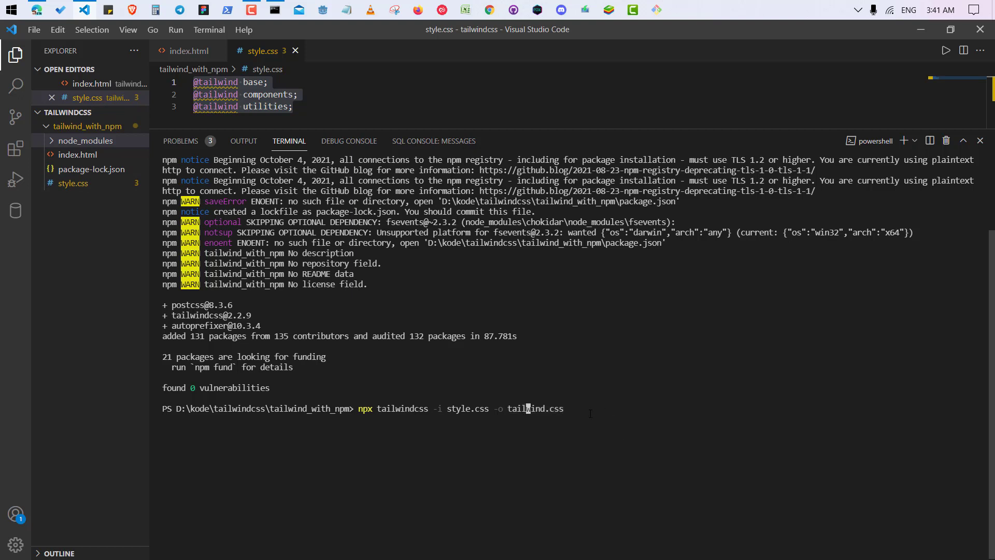
mouse_move(592, 421)
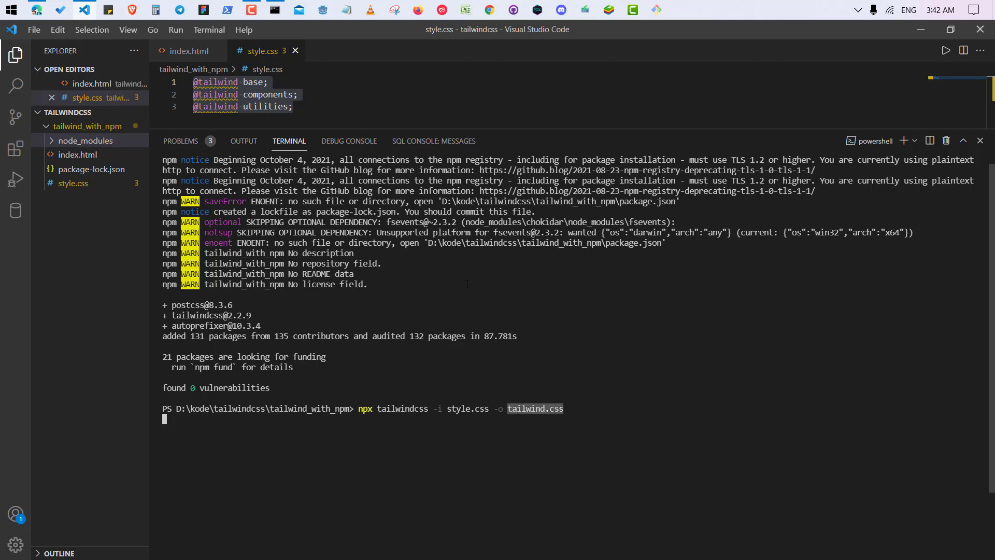
Step: Switch to the Tailwind installation docs and scroll to the 'Using a custom CSS file' section
click(187, 50)
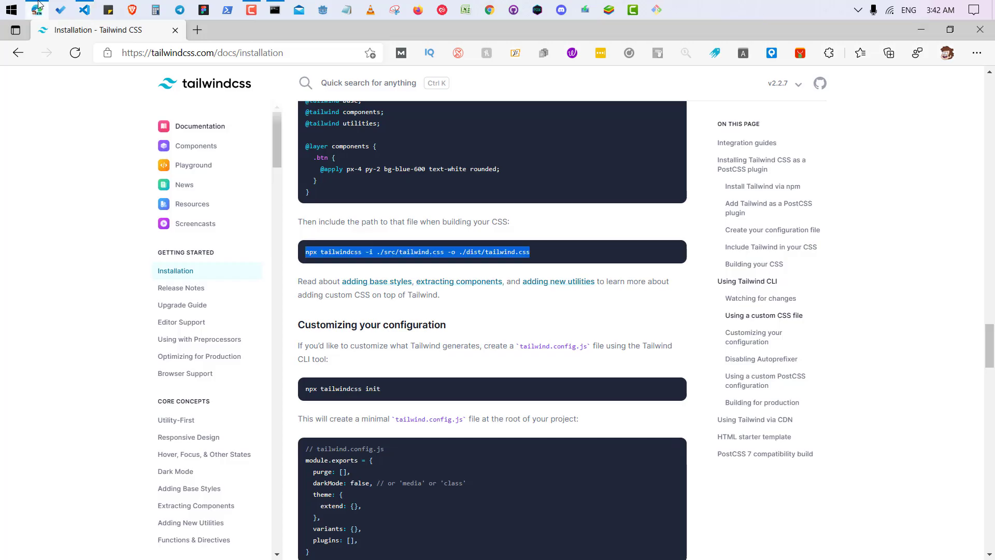
scroll(down, 3)
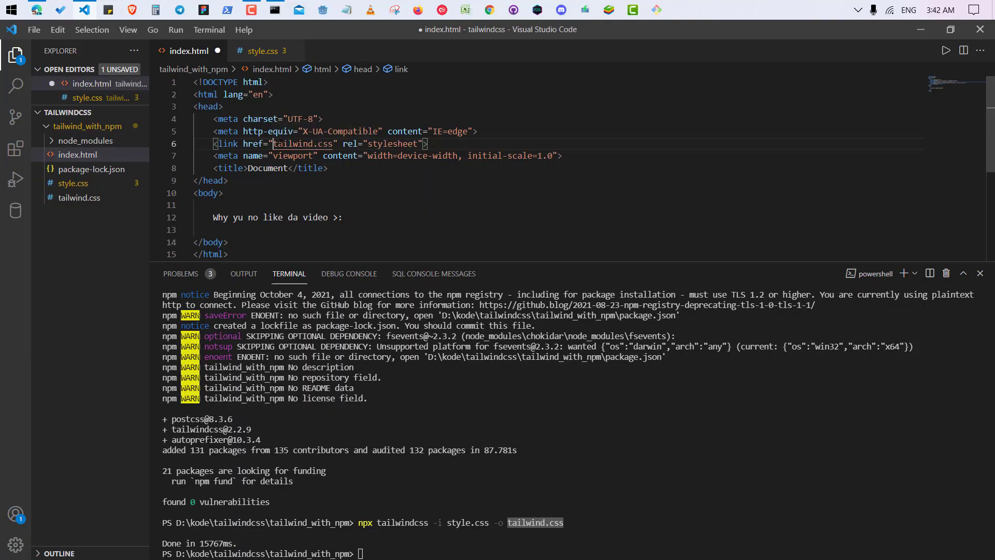
Step: Save index.html with Ctrl+S, keeping the stylesheet link to tailwind.css
key(ctrl+s)
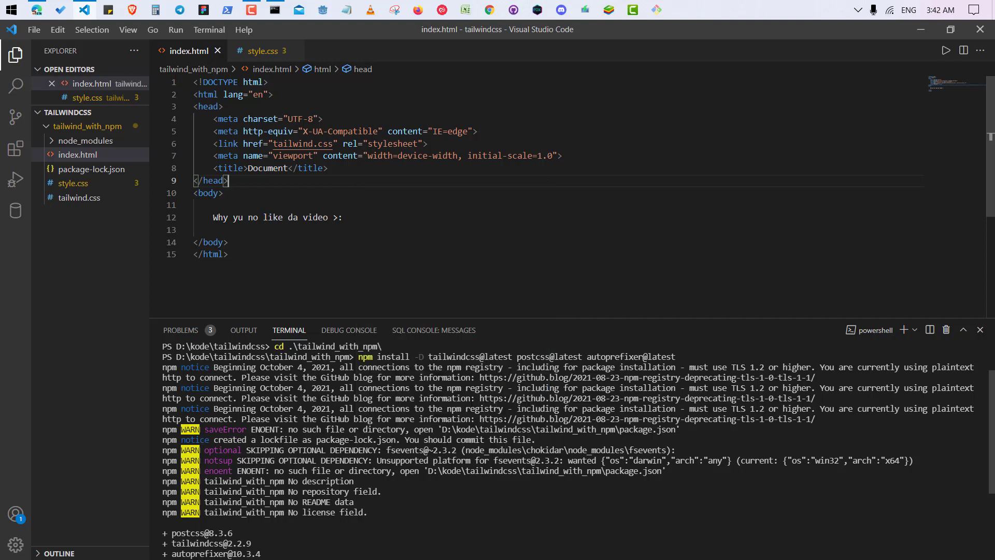
click(15, 150)
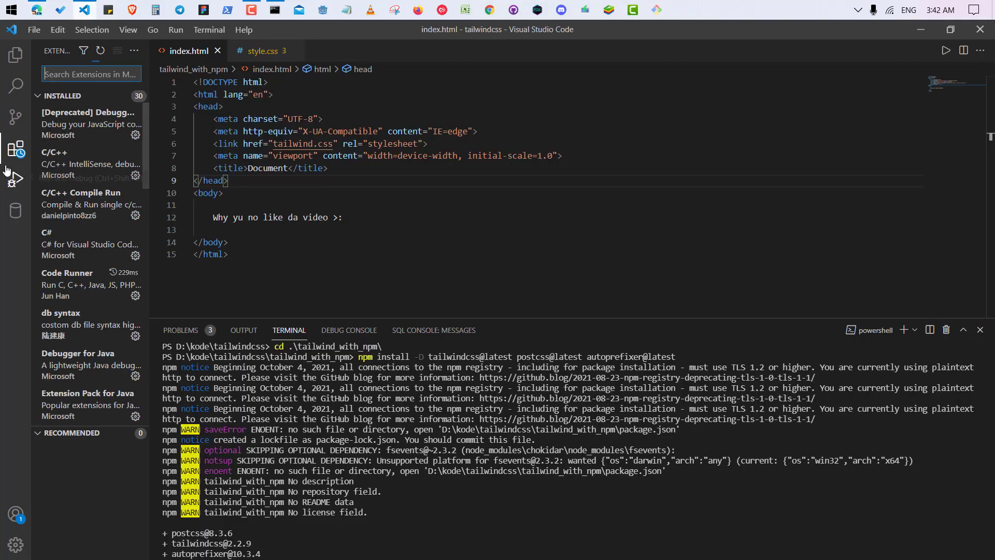
click(17, 149)
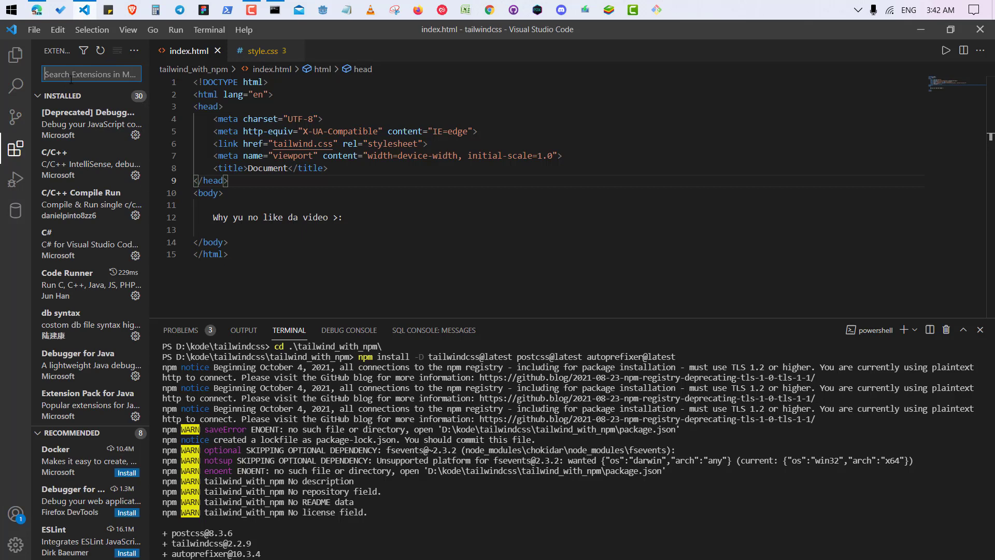
text(live server)
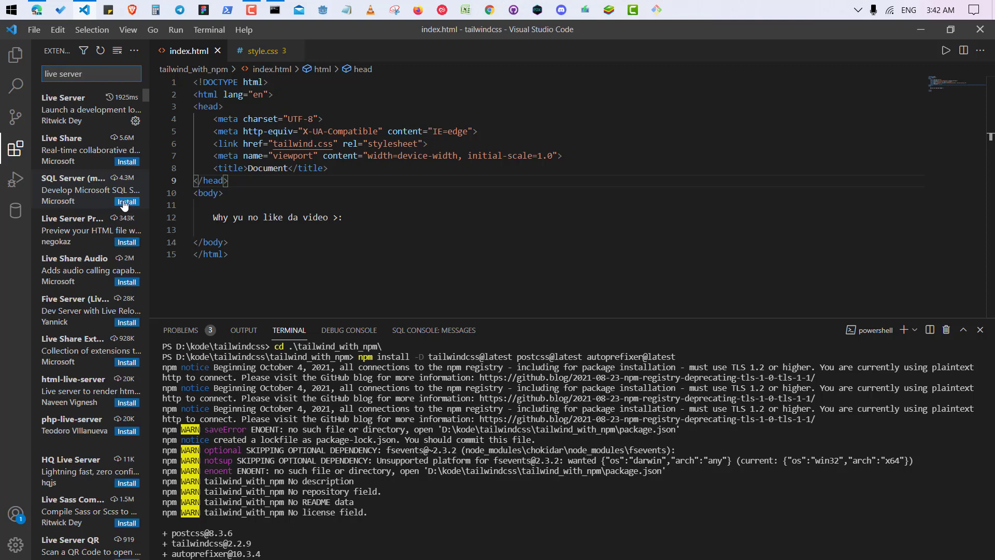
click(63, 108)
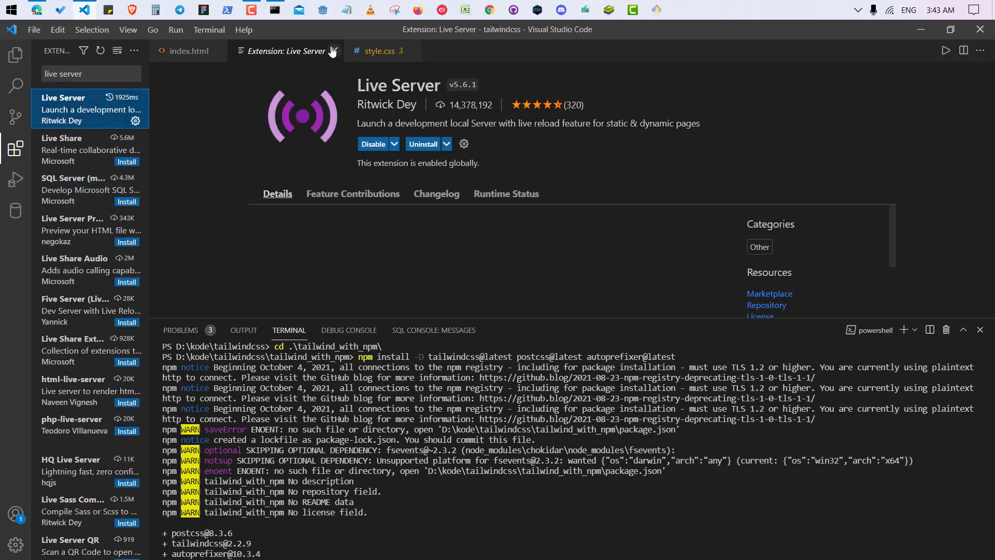
click(187, 51)
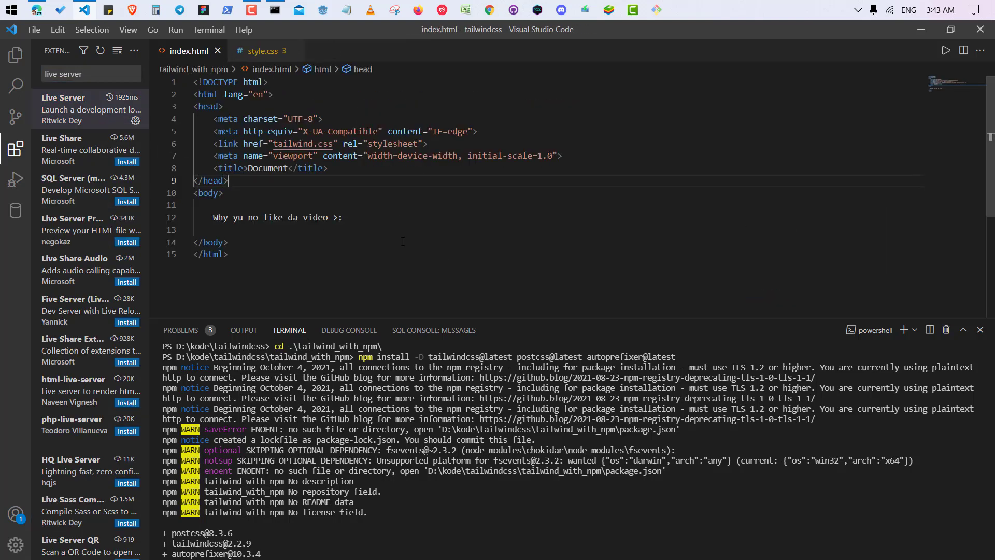
click(15, 57)
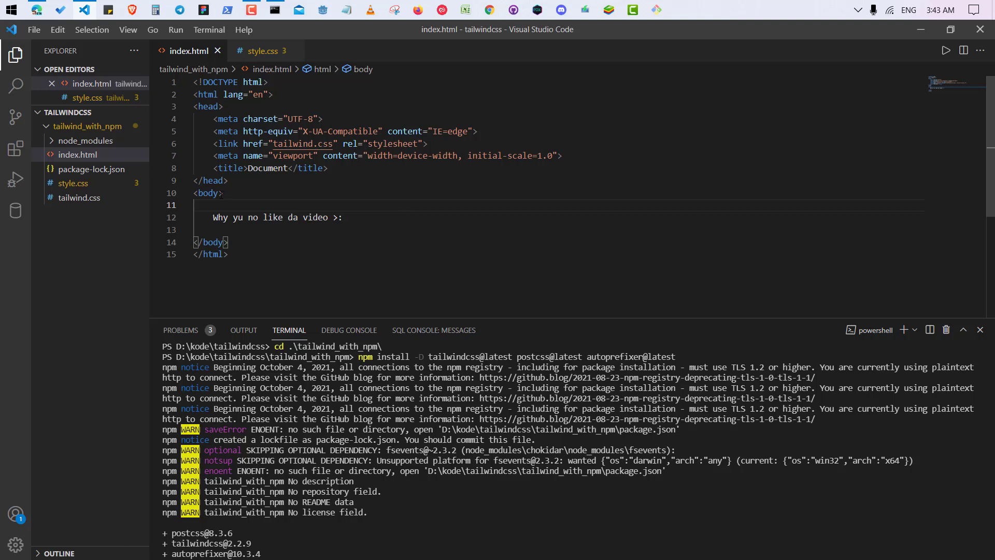
Step: Add class="bg-blue-300 text-8xl p-20 text-white" to the <body> tag in index.html
text(s)
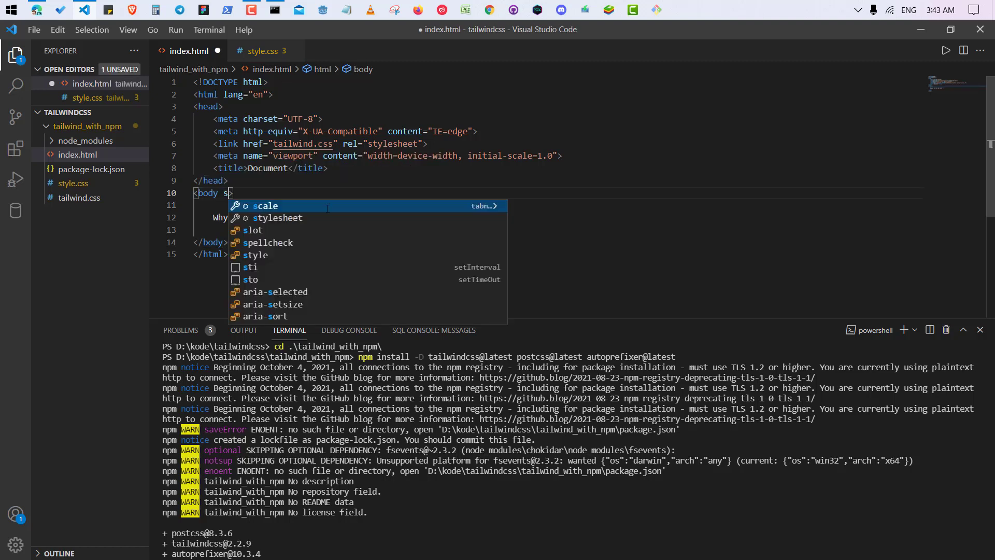
text(class=)
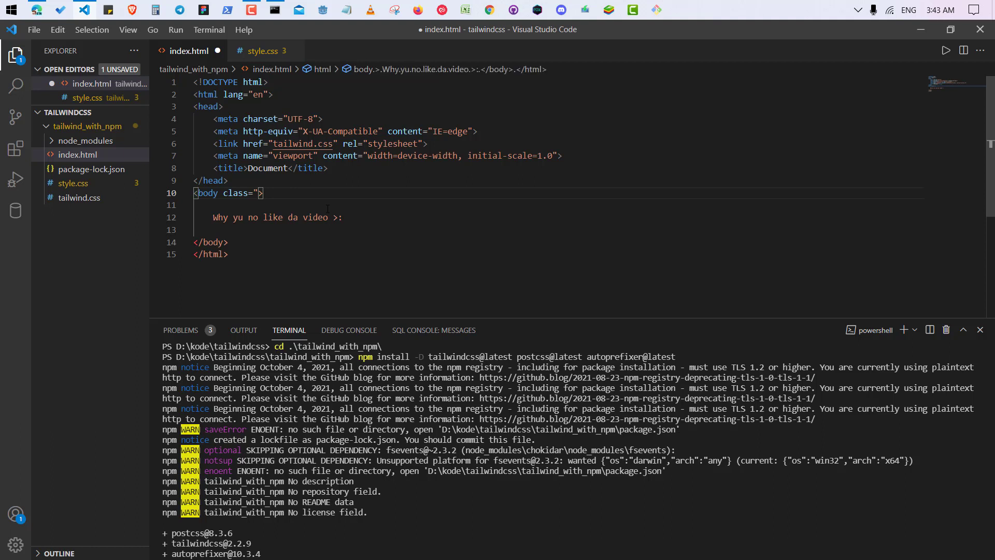
text("")
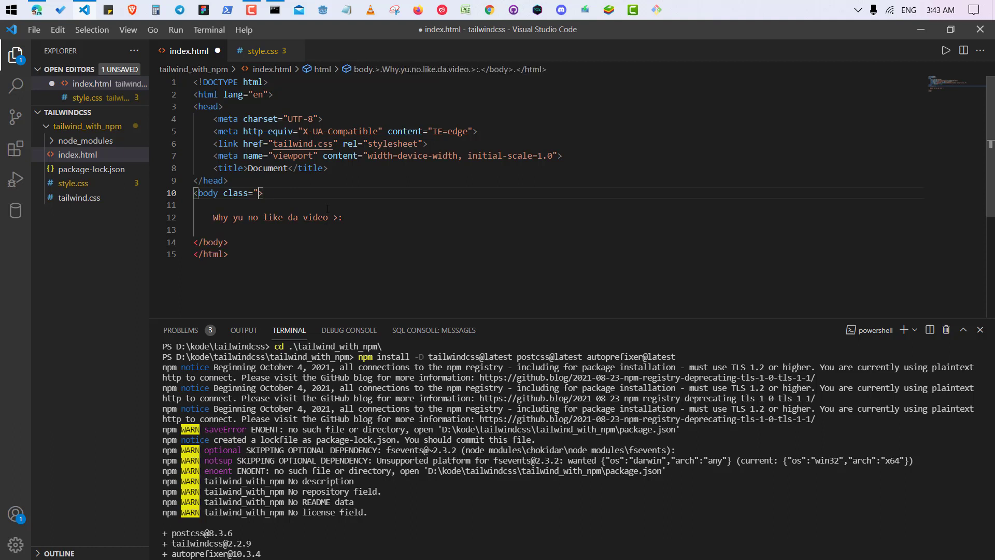
text(")
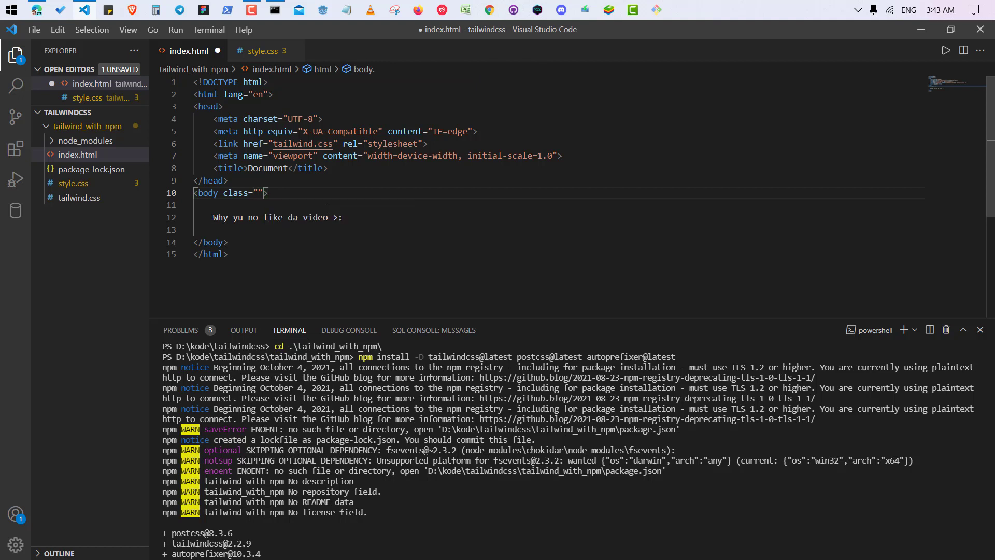
text(bg)
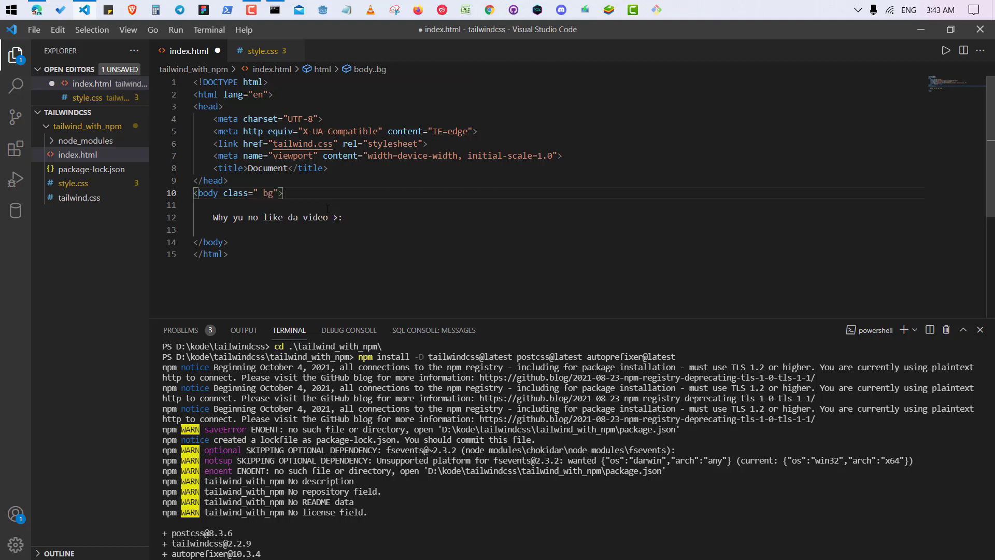
text(-dark-)
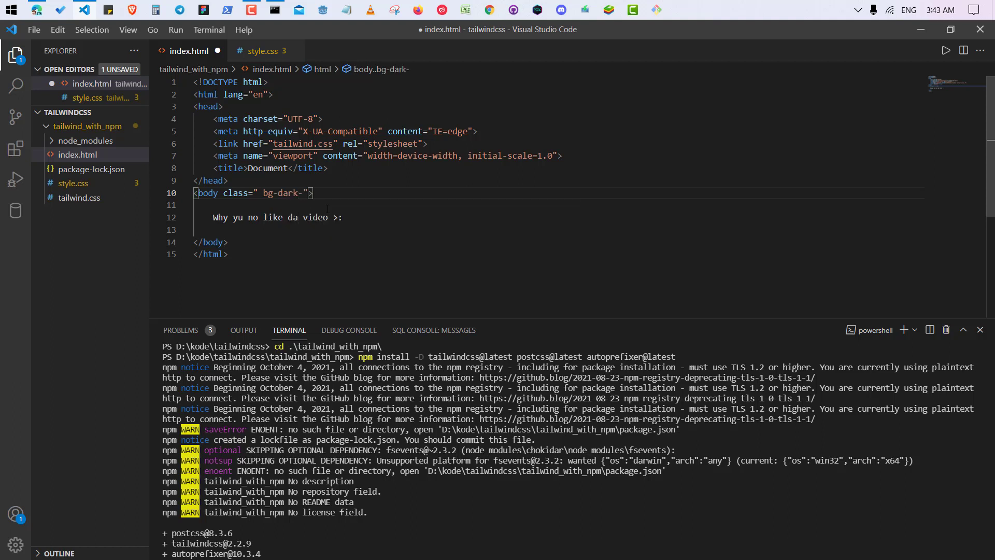
text(300)
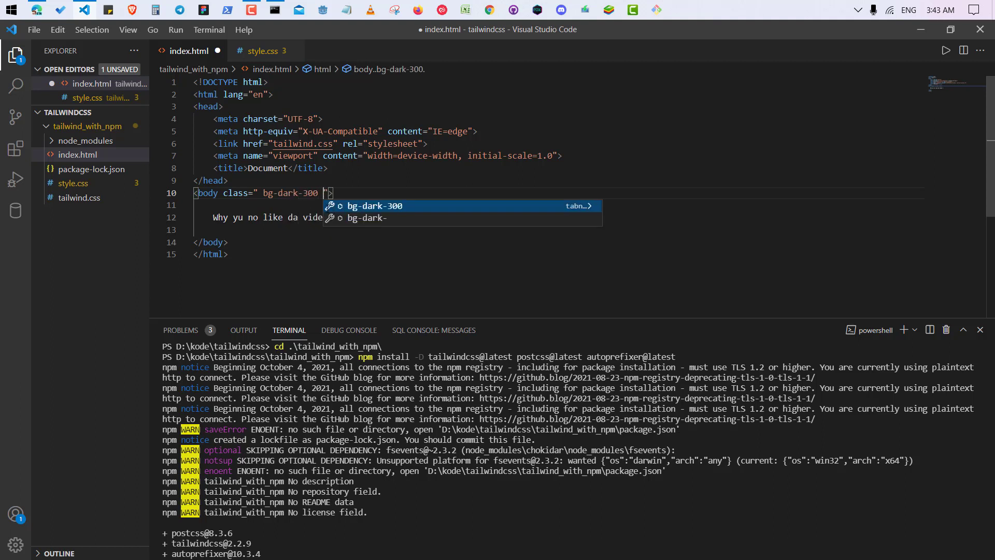
text(text-8xl p)
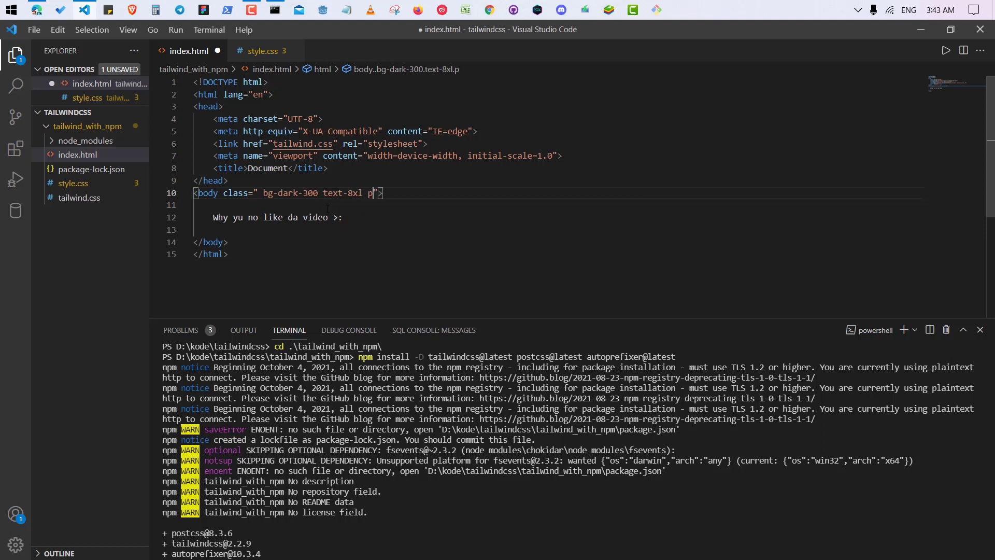
text(-20)
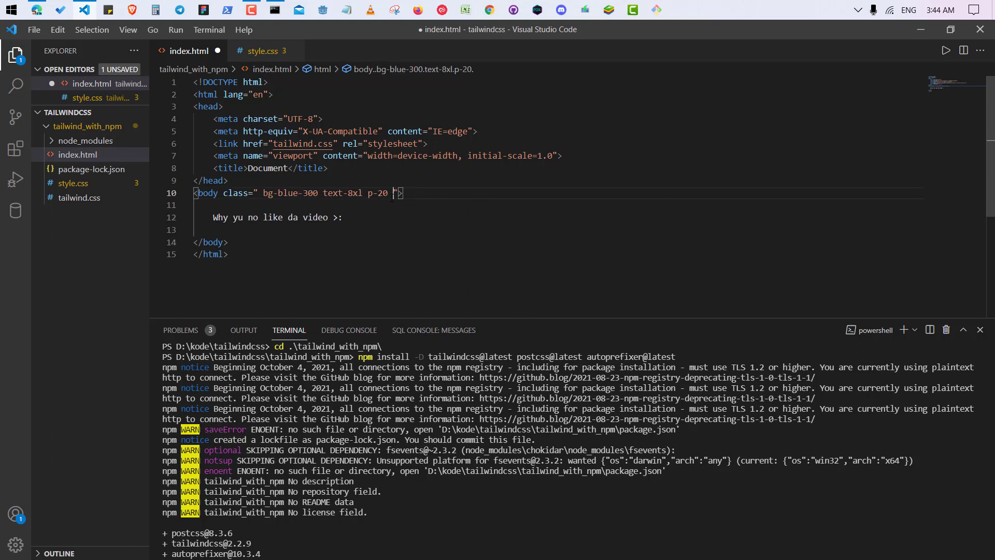
text(text-)
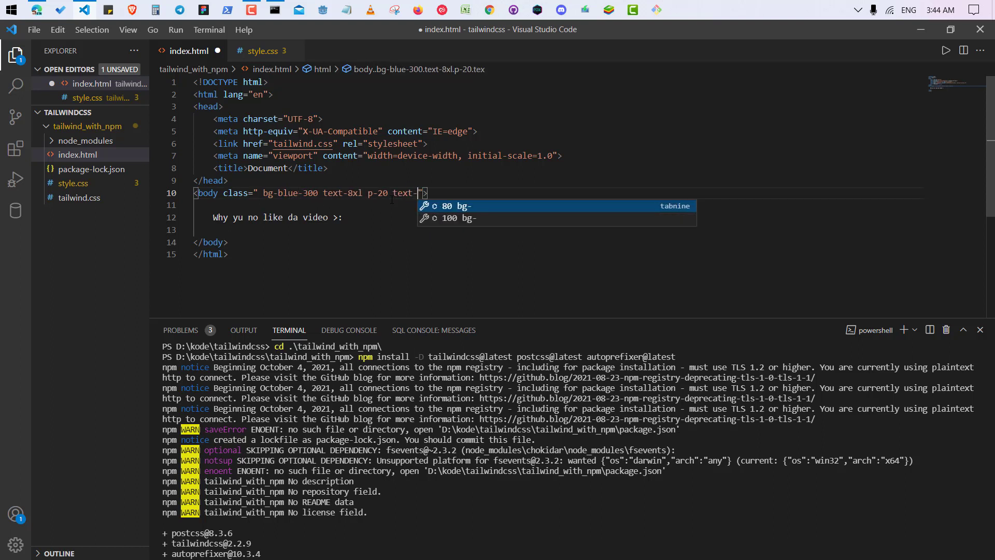
text(white)
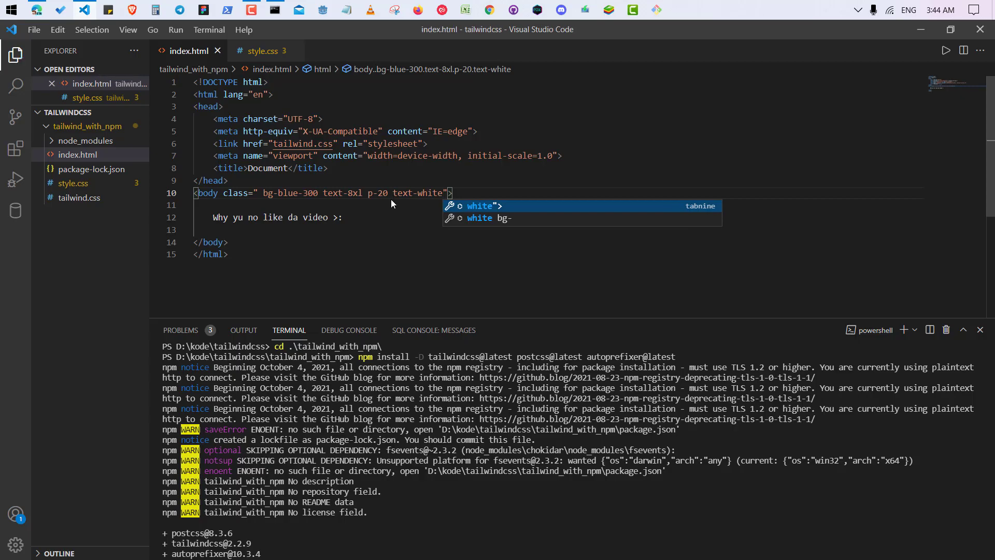